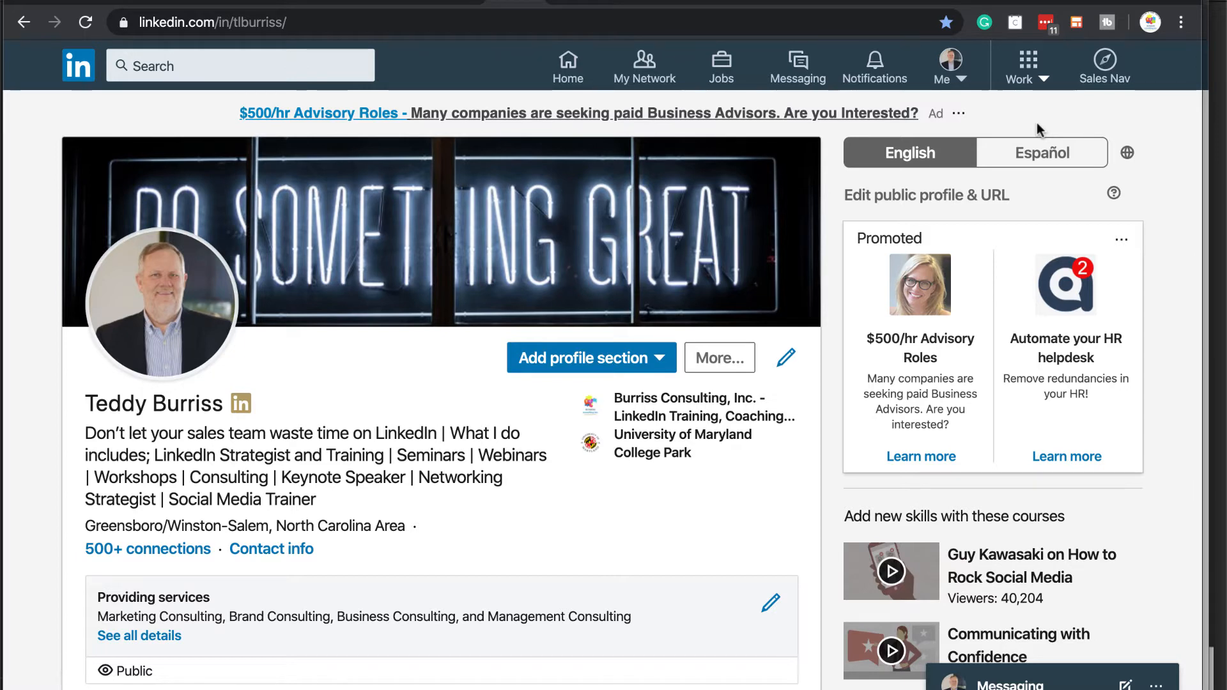
mouse_move(427, 379)
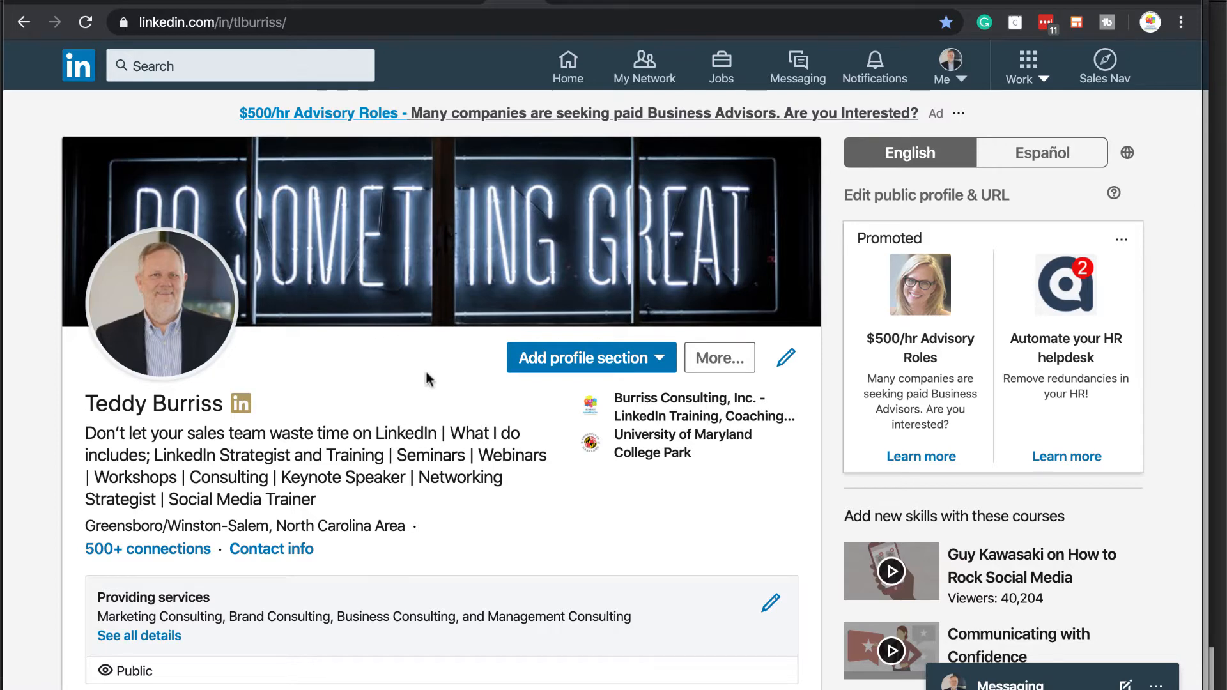
- Scroll the profile to the Skills & Endorsements section showing the top three skills
scroll(down, 3)
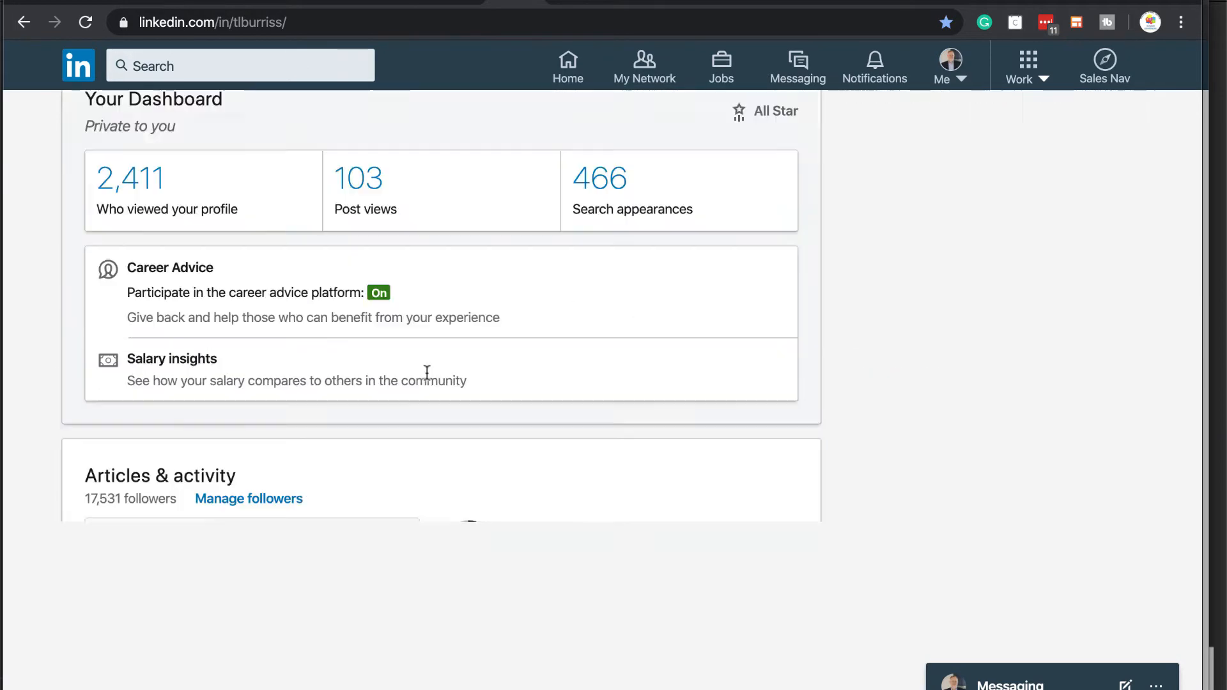
scroll(up, 3)
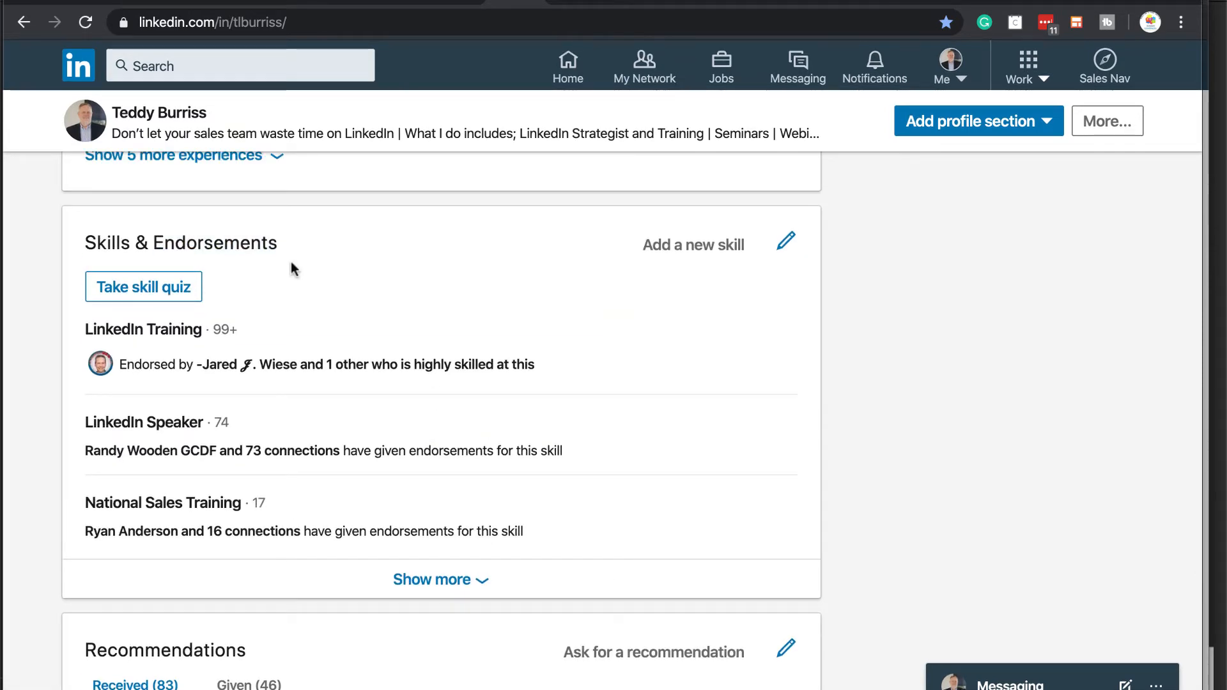
mouse_move(225, 238)
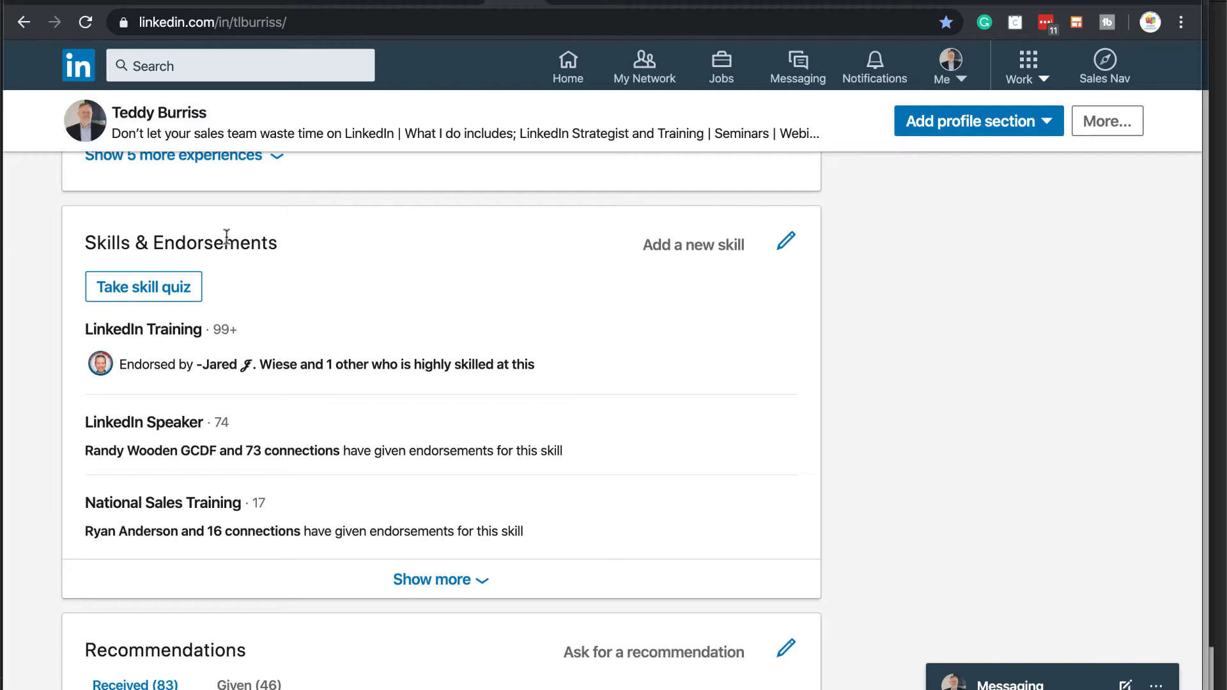
double_click(214, 243)
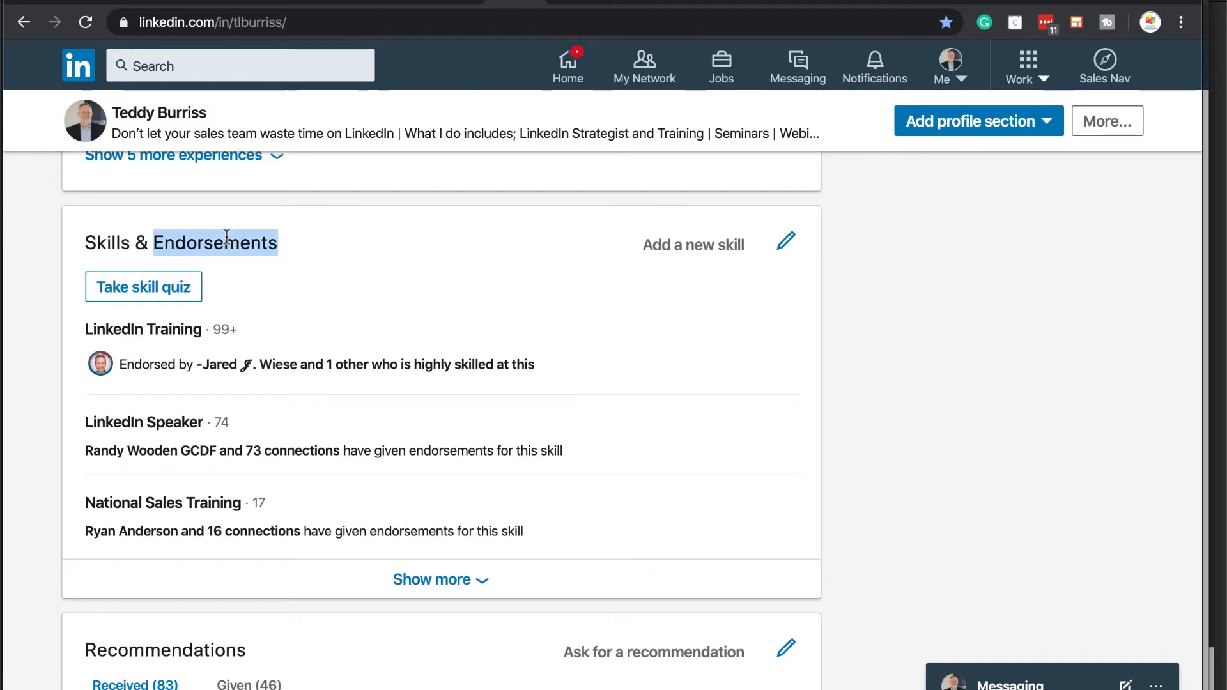
mouse_move(513, 336)
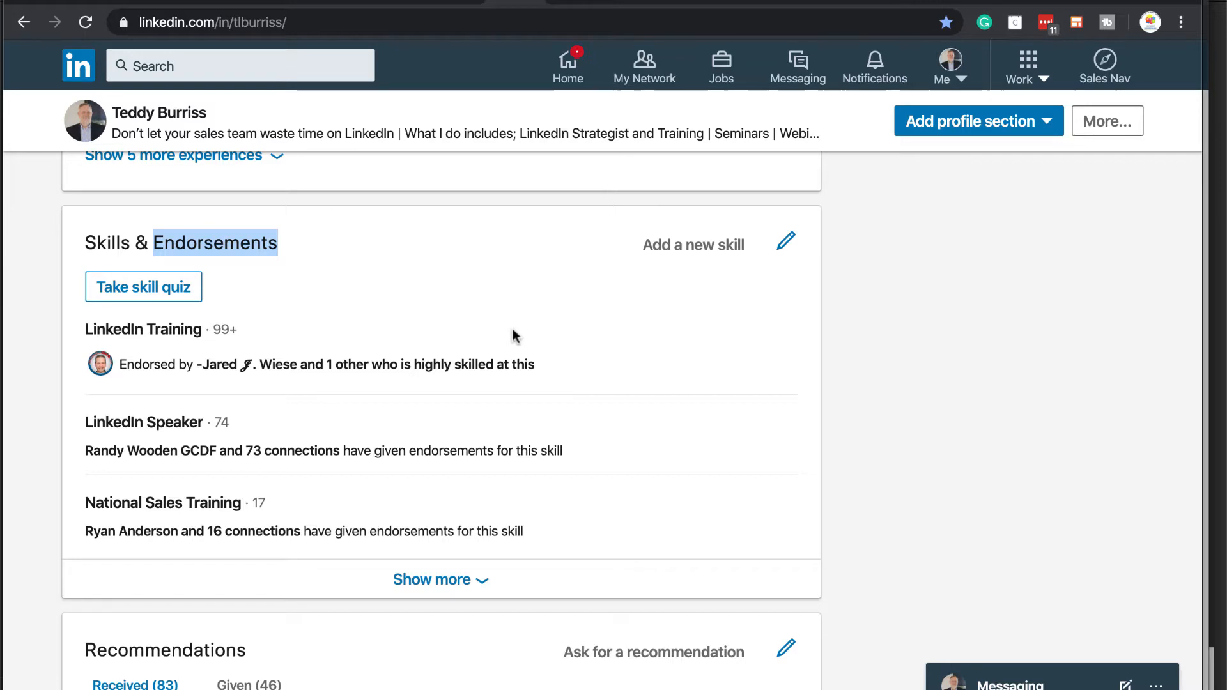
mouse_move(668, 350)
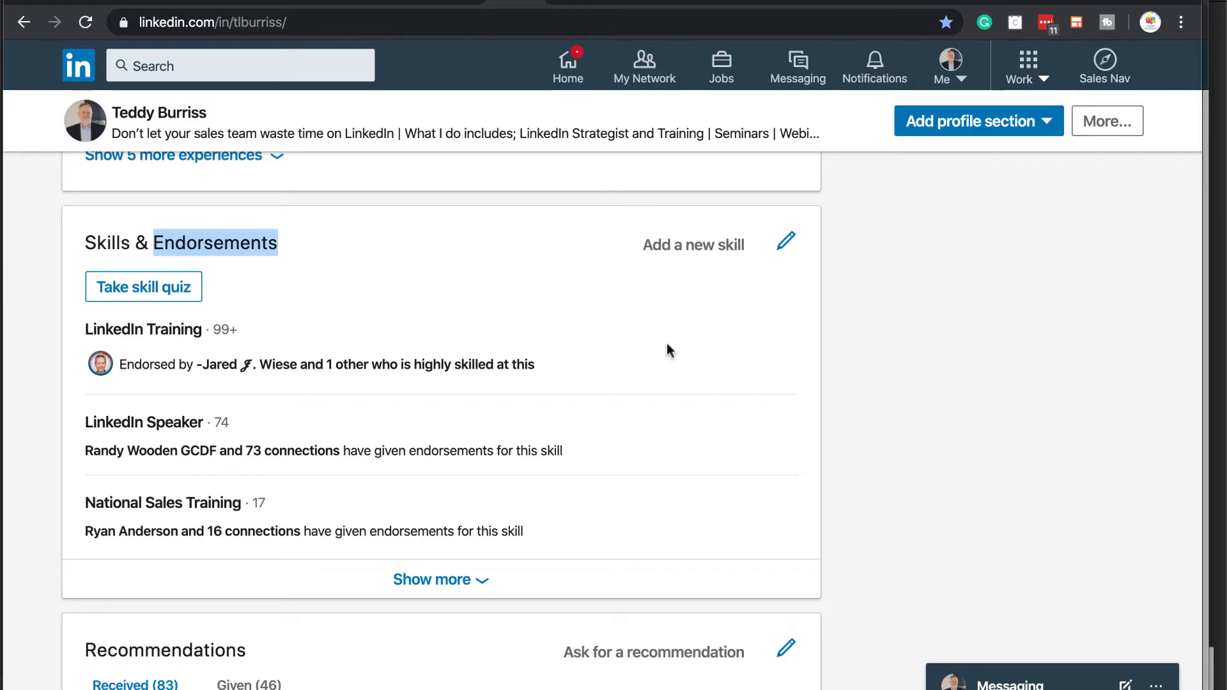
mouse_move(705, 264)
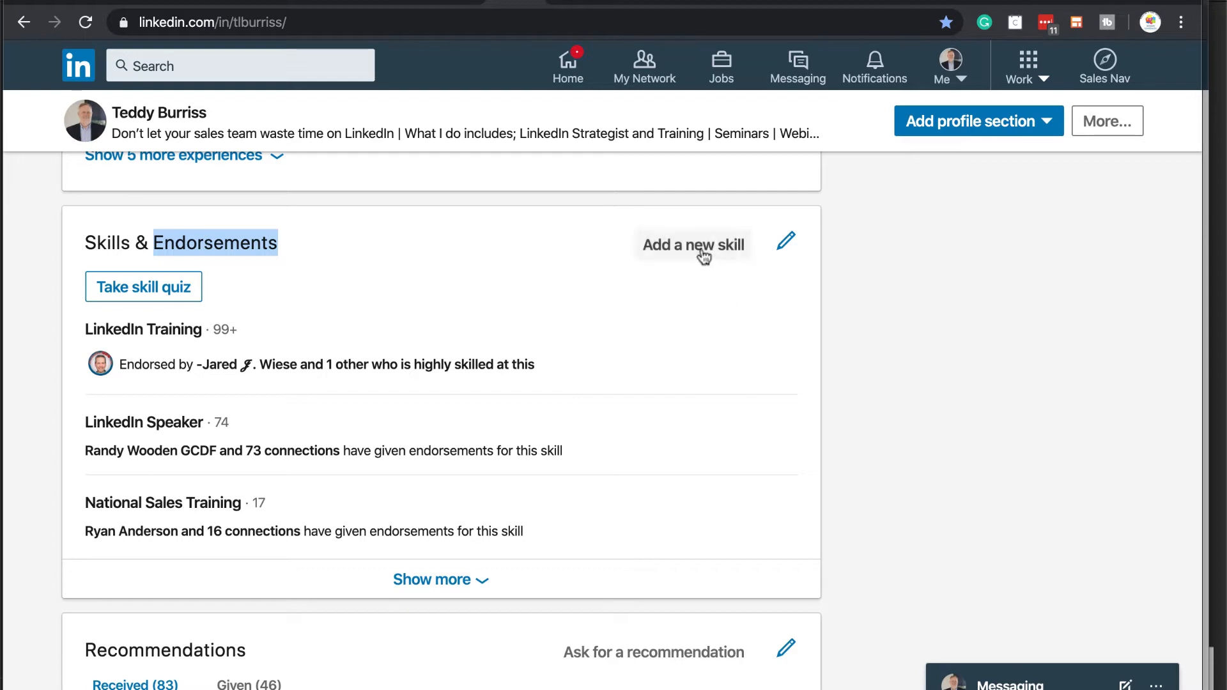
- Start adding a skill and search for 'project' in the Add Skills dialog
click(692, 244)
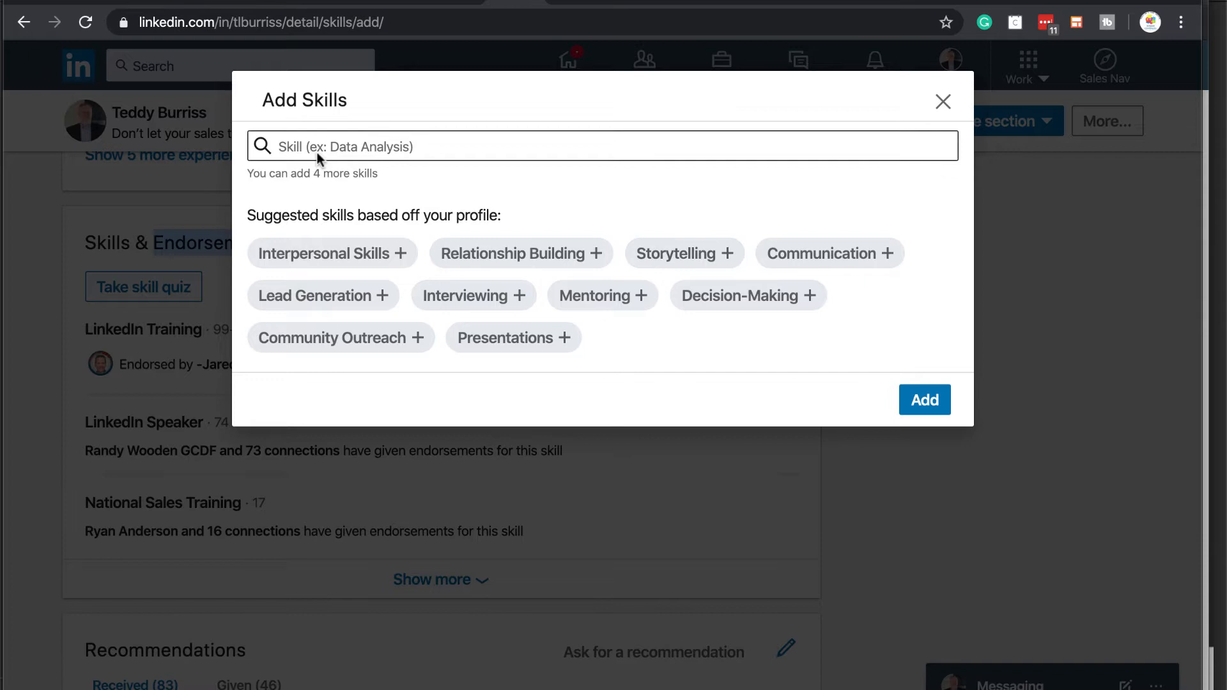
mouse_move(364, 239)
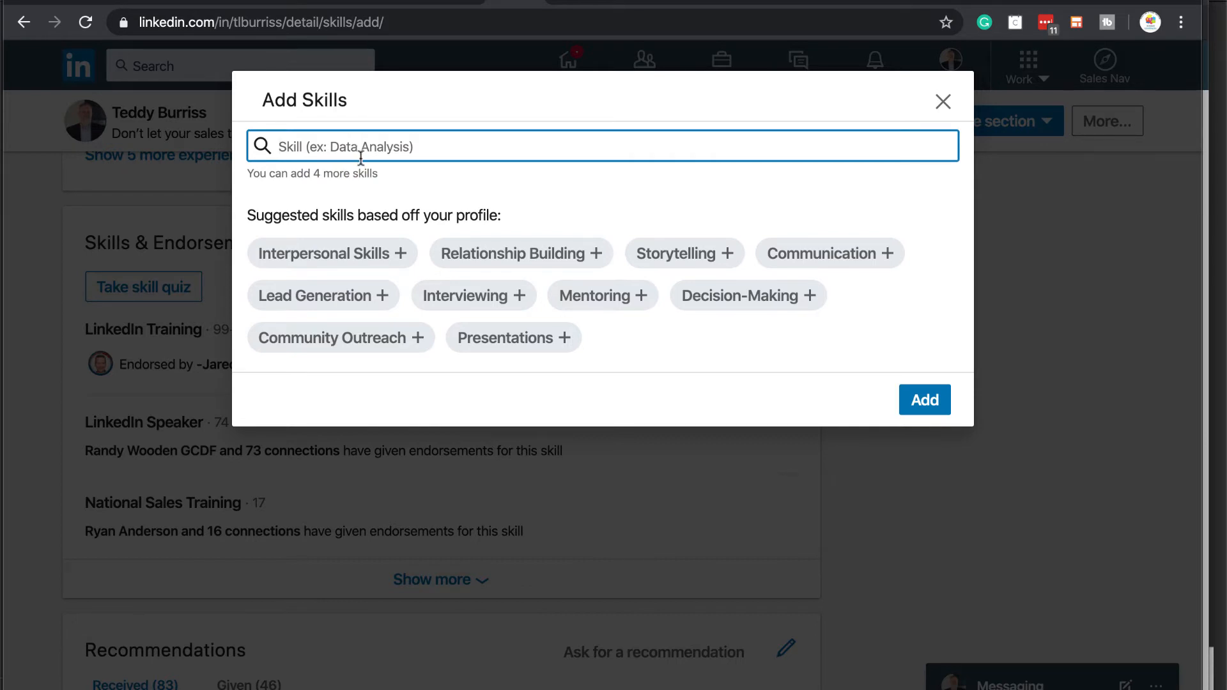
text(project)
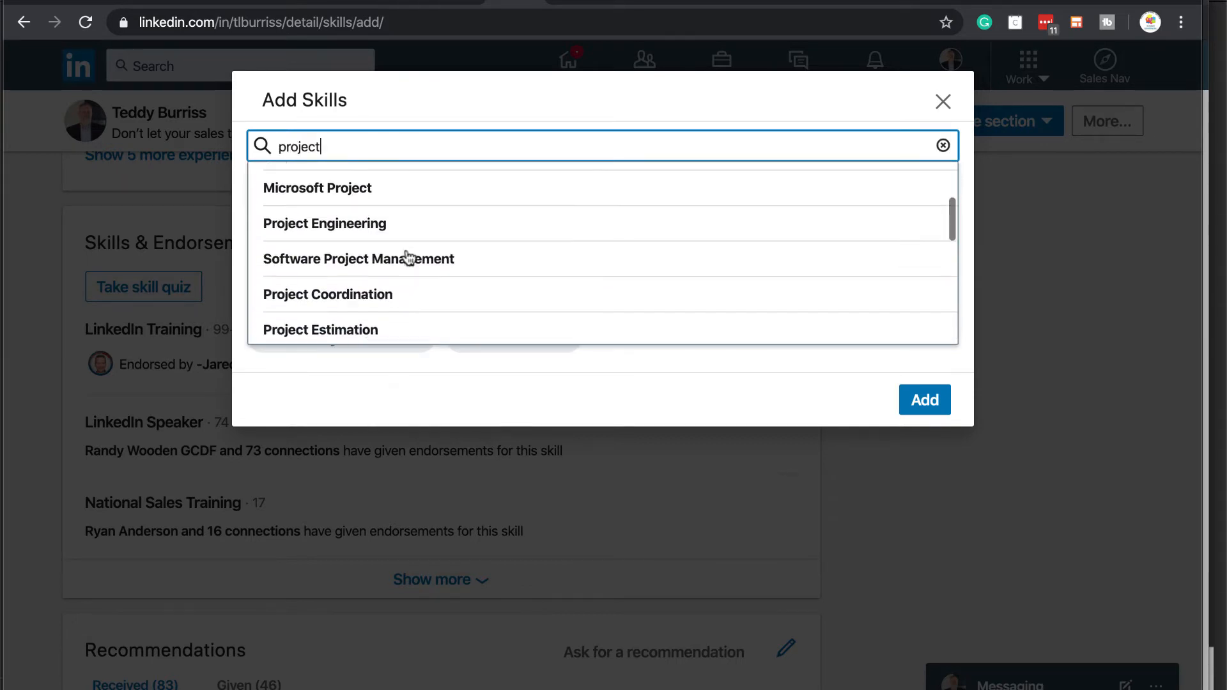
scroll(down, 3)
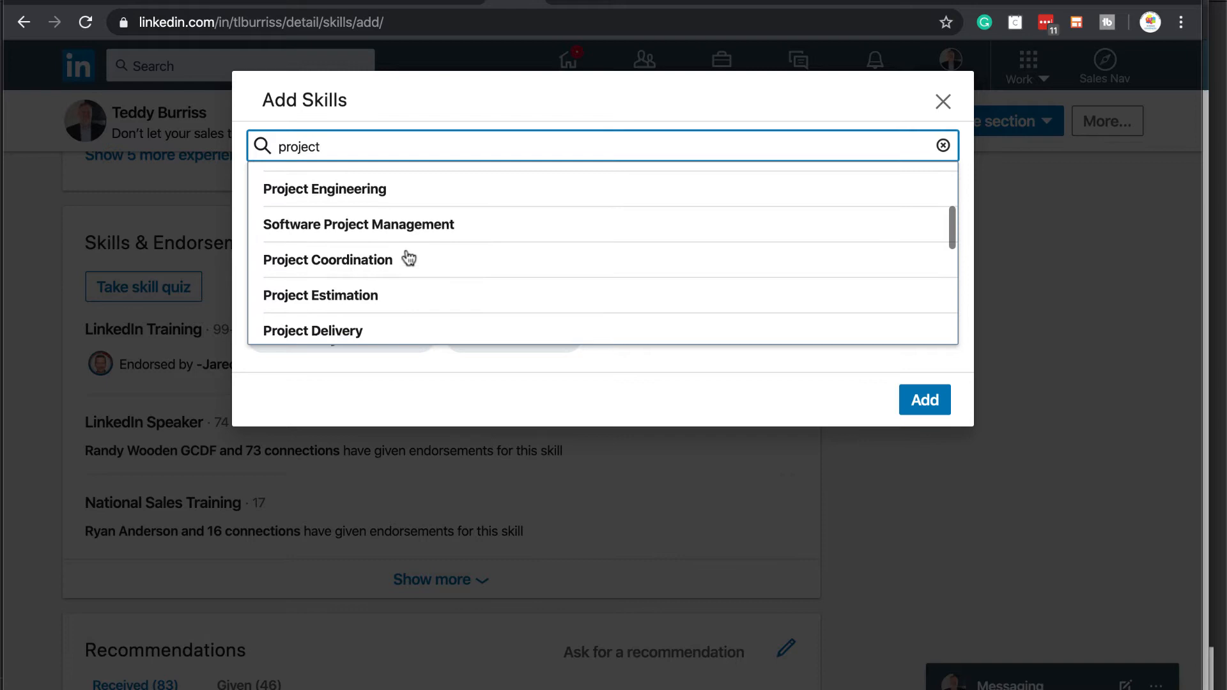
scroll(up, 3)
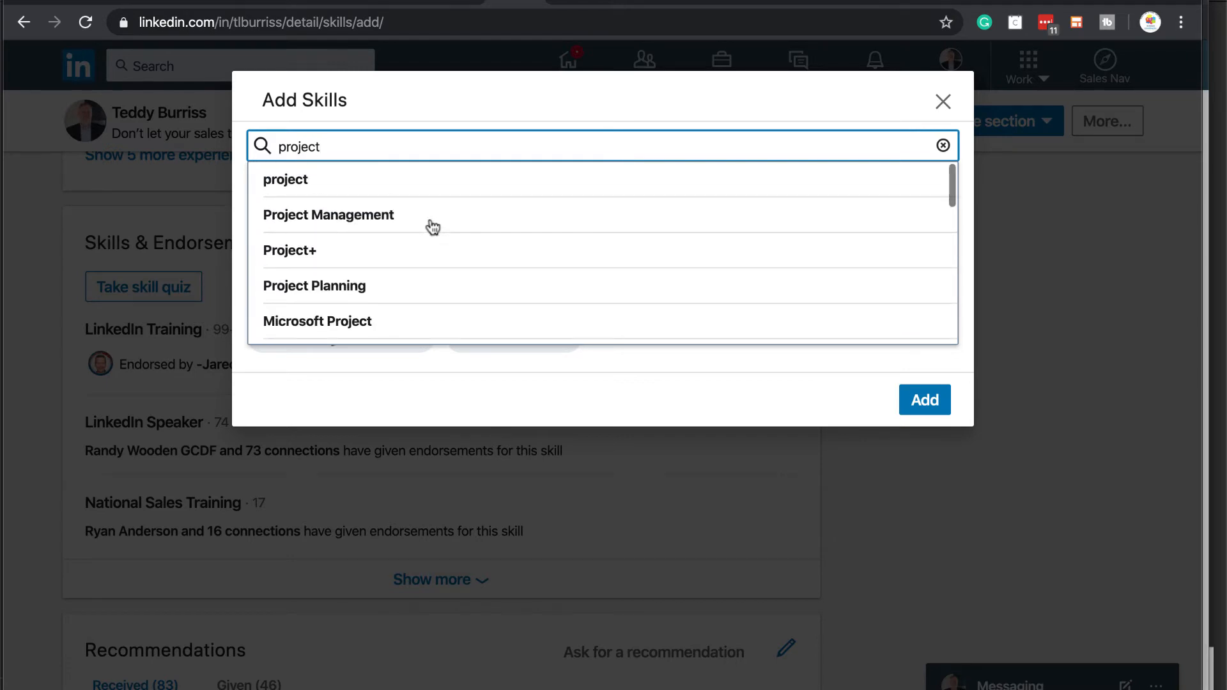
mouse_move(319, 218)
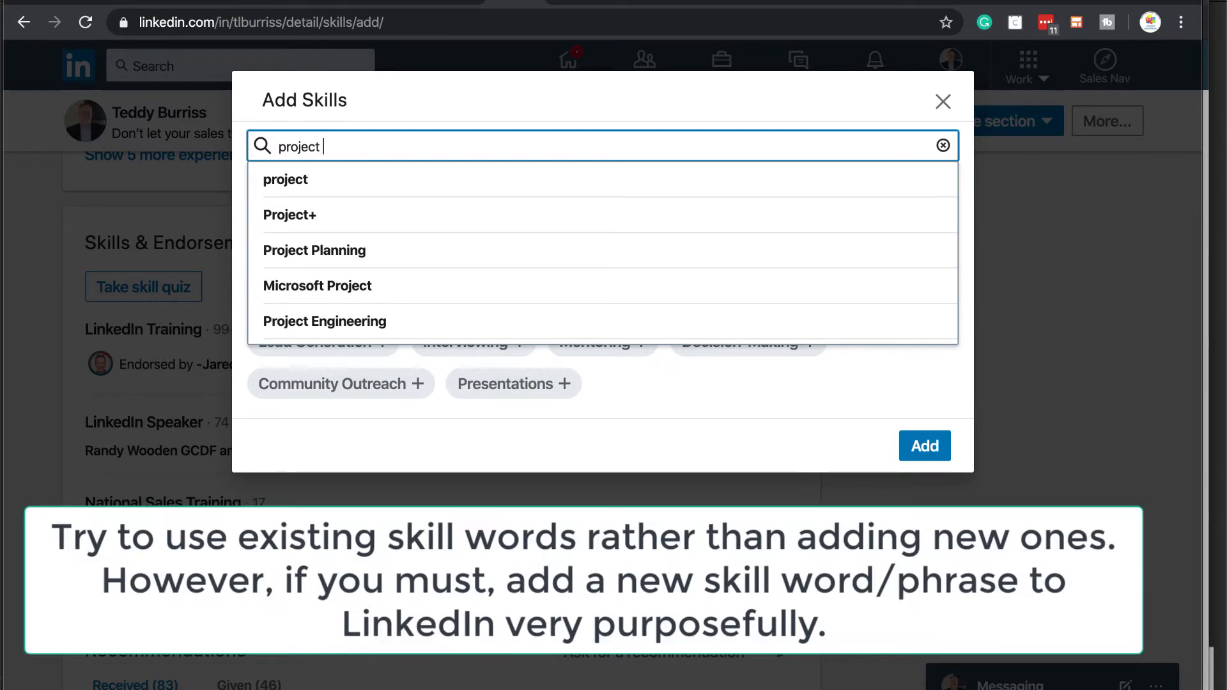
mouse_move(344, 252)
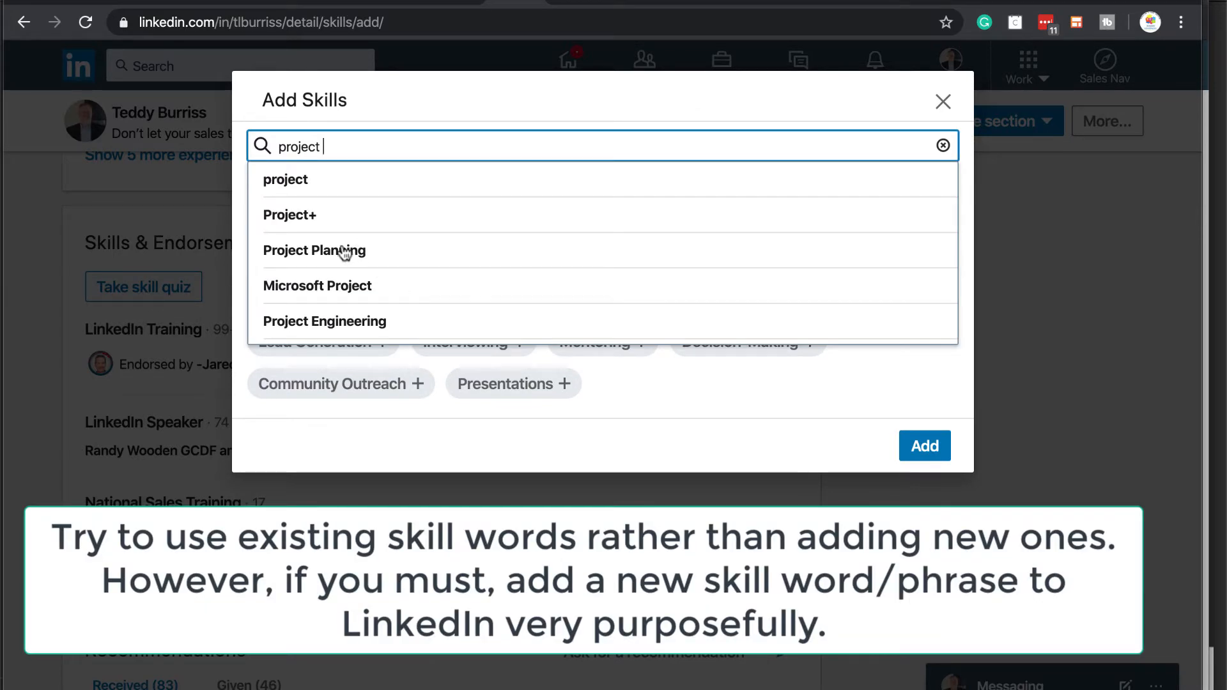
mouse_move(364, 146)
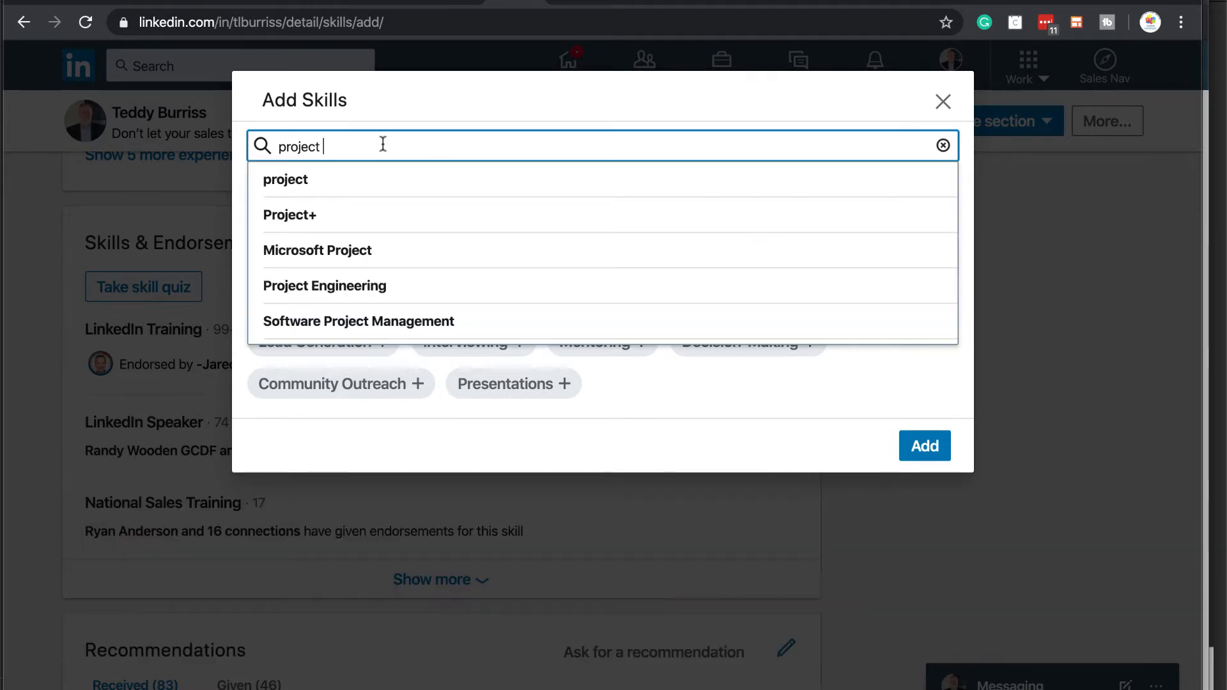
- Select the project-related suggestions, including Project Management Office (PMO)
scroll(down, 3)
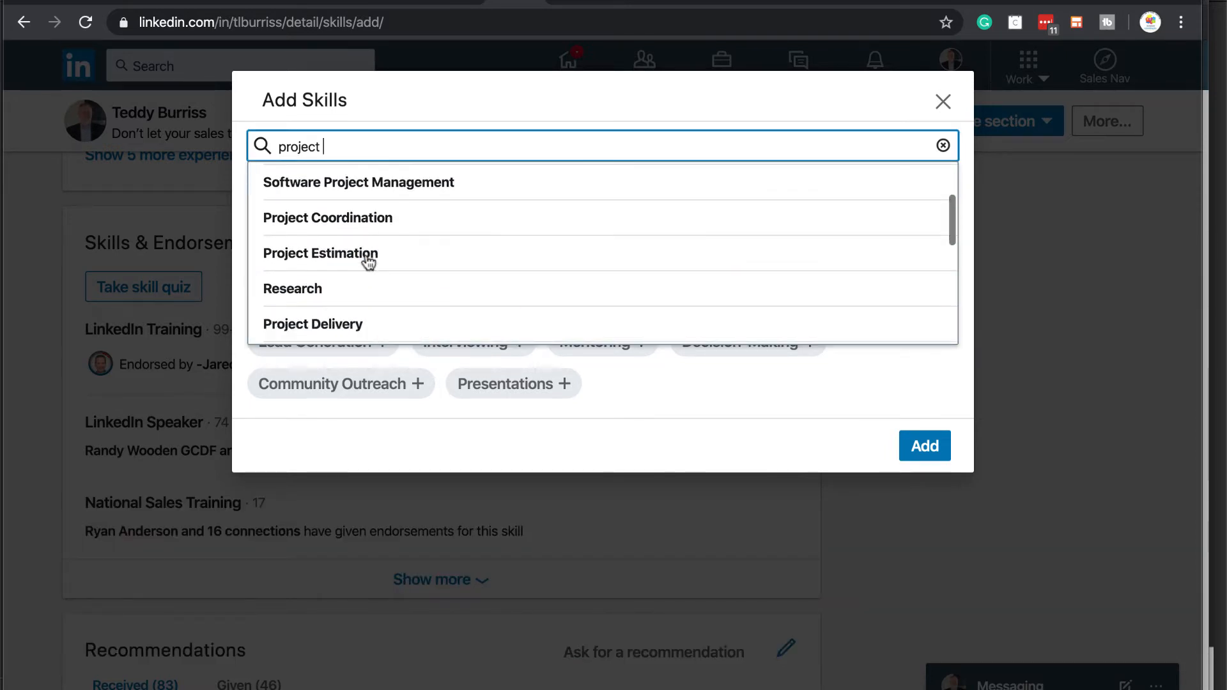
scroll(down, 3)
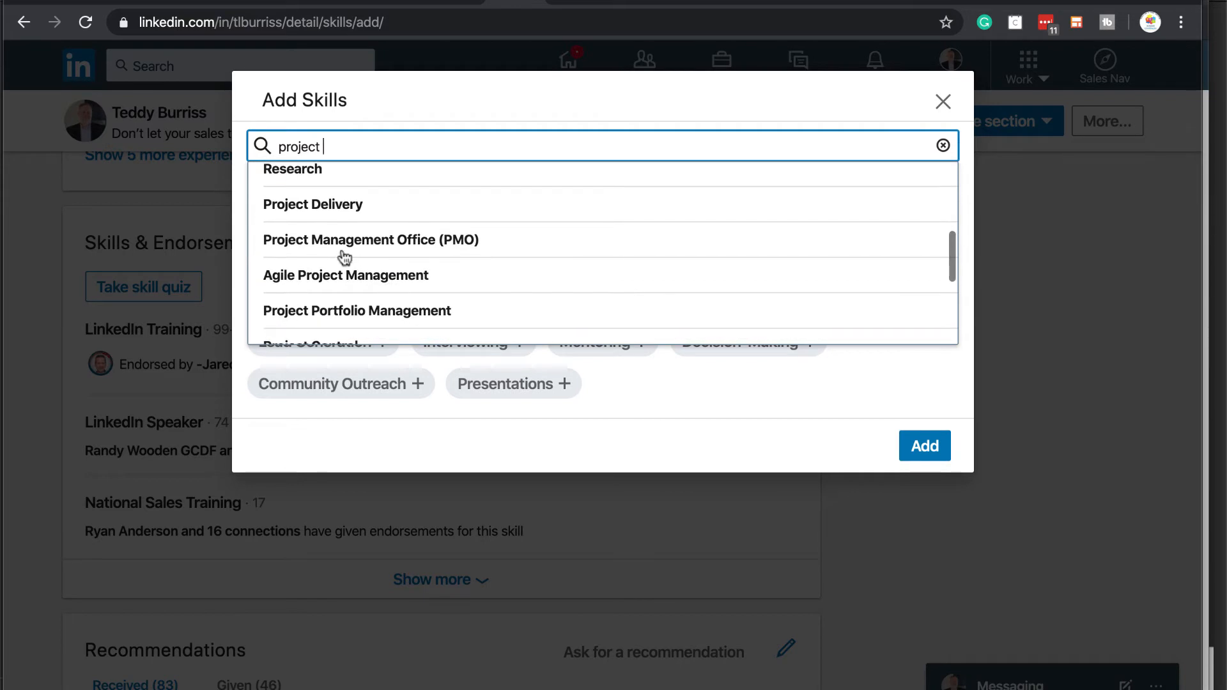
click(371, 239)
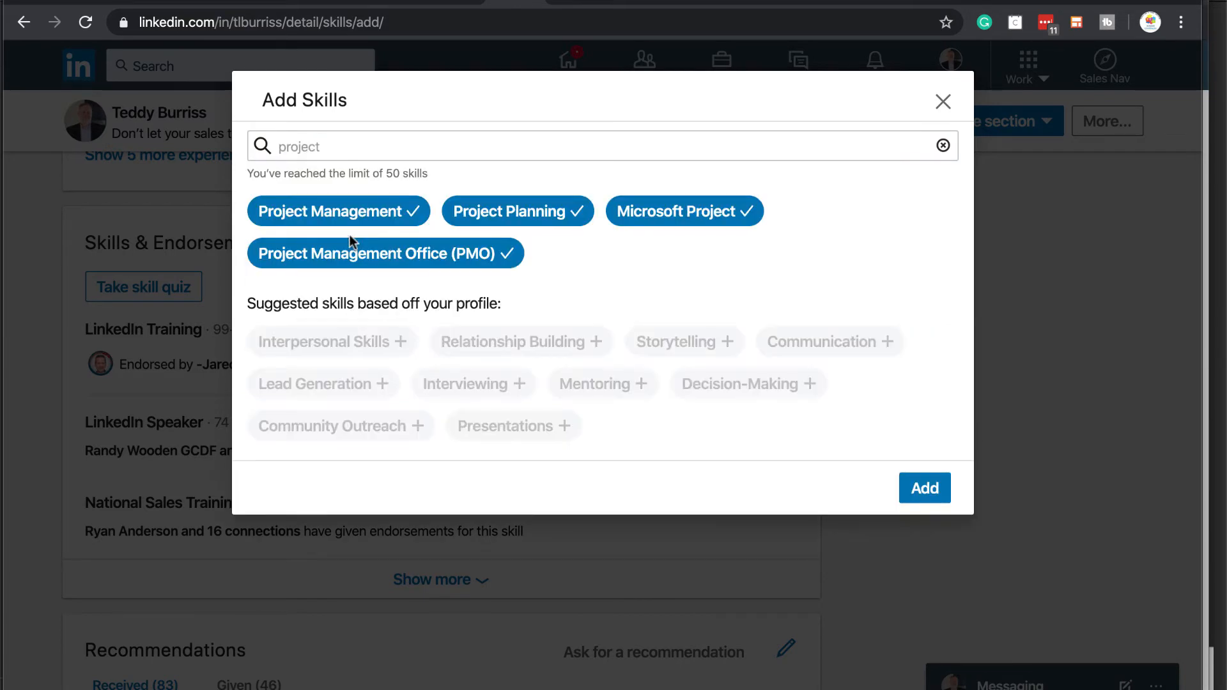
mouse_move(695, 298)
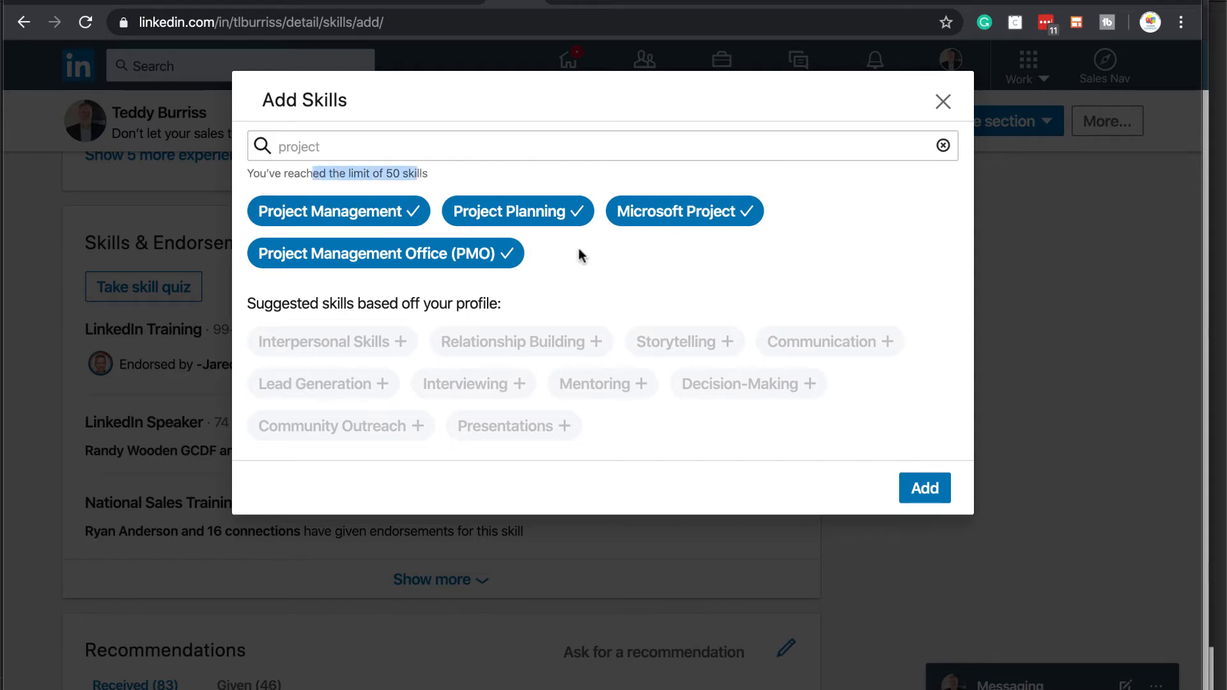
mouse_move(874, 469)
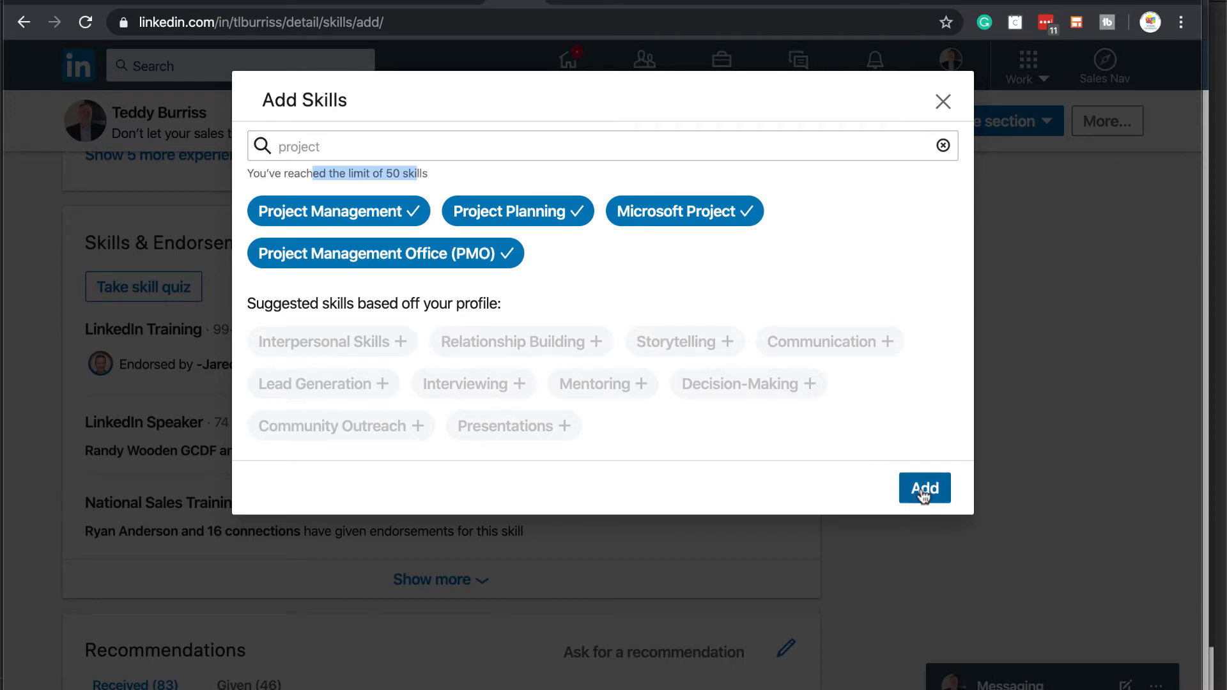
click(923, 486)
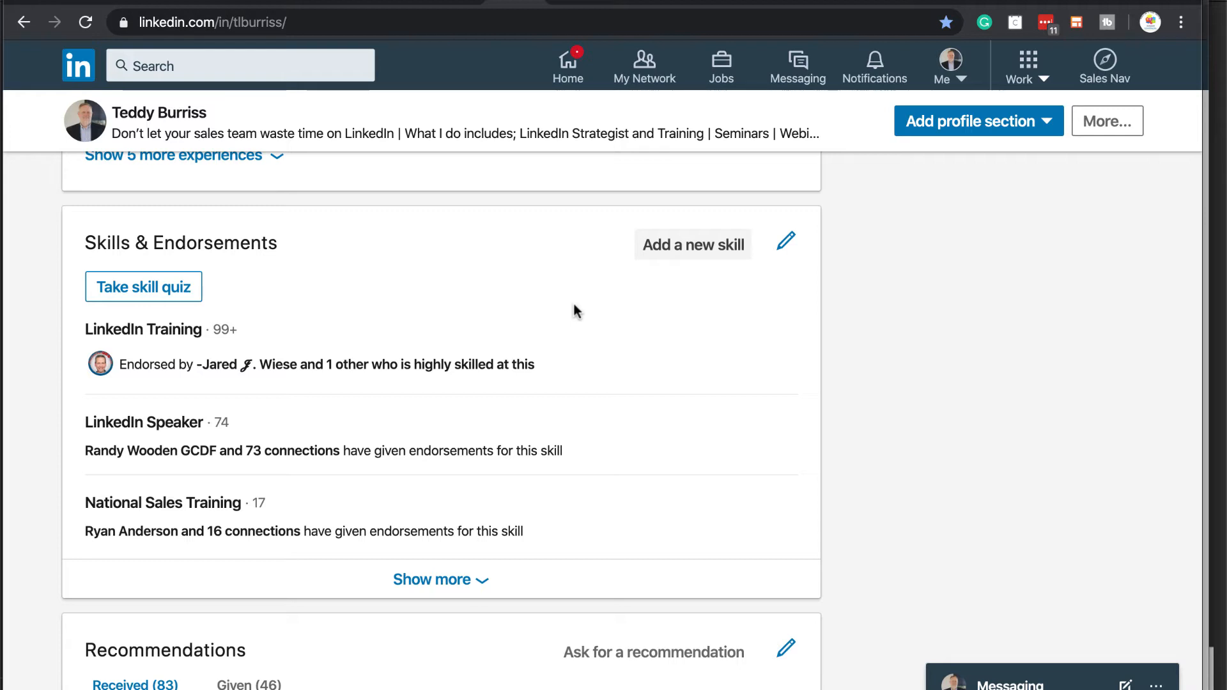
mouse_move(140, 357)
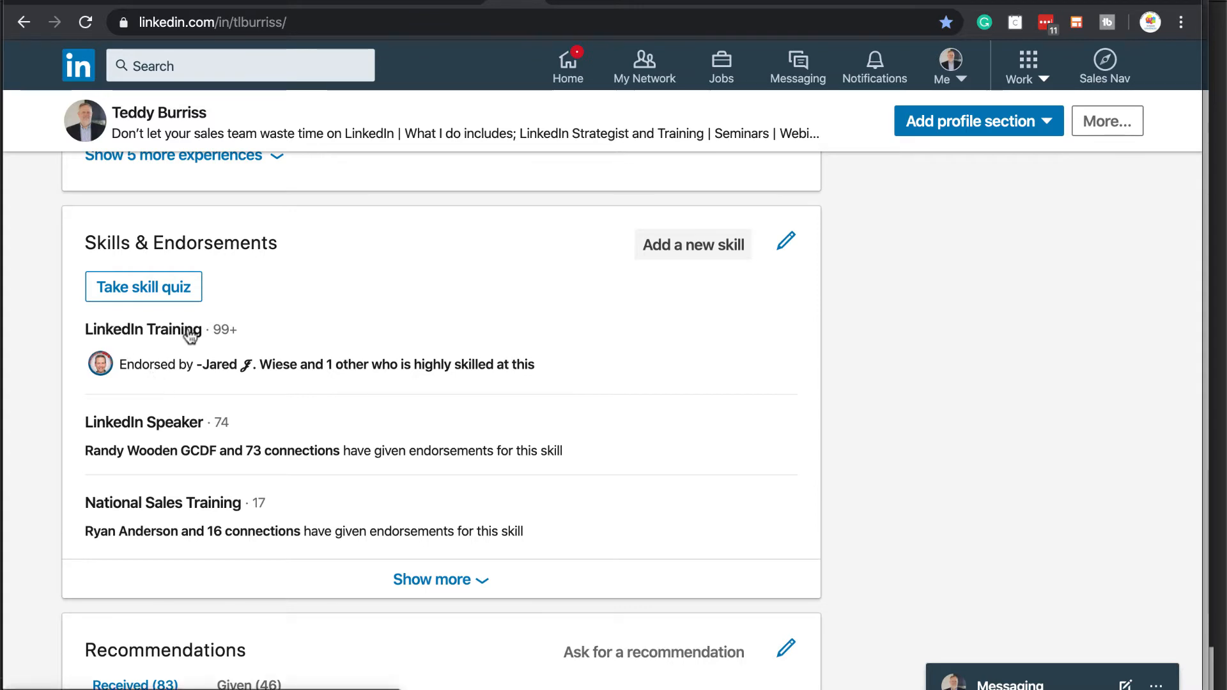
mouse_move(110, 480)
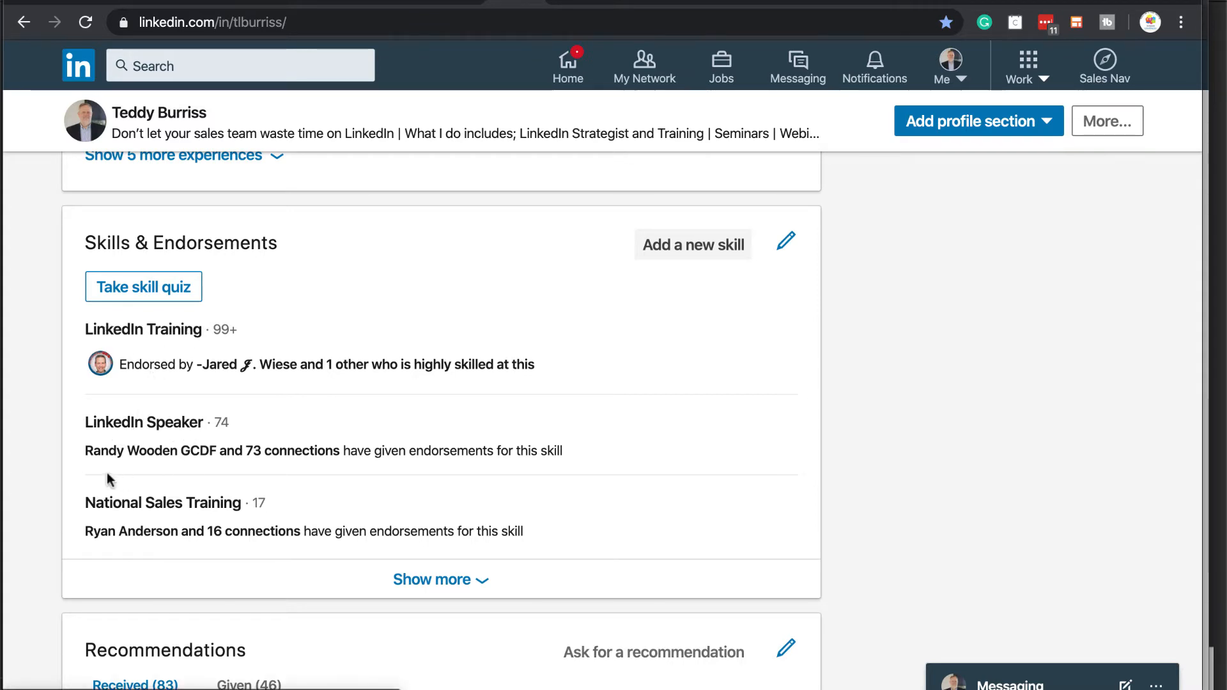
mouse_move(431, 581)
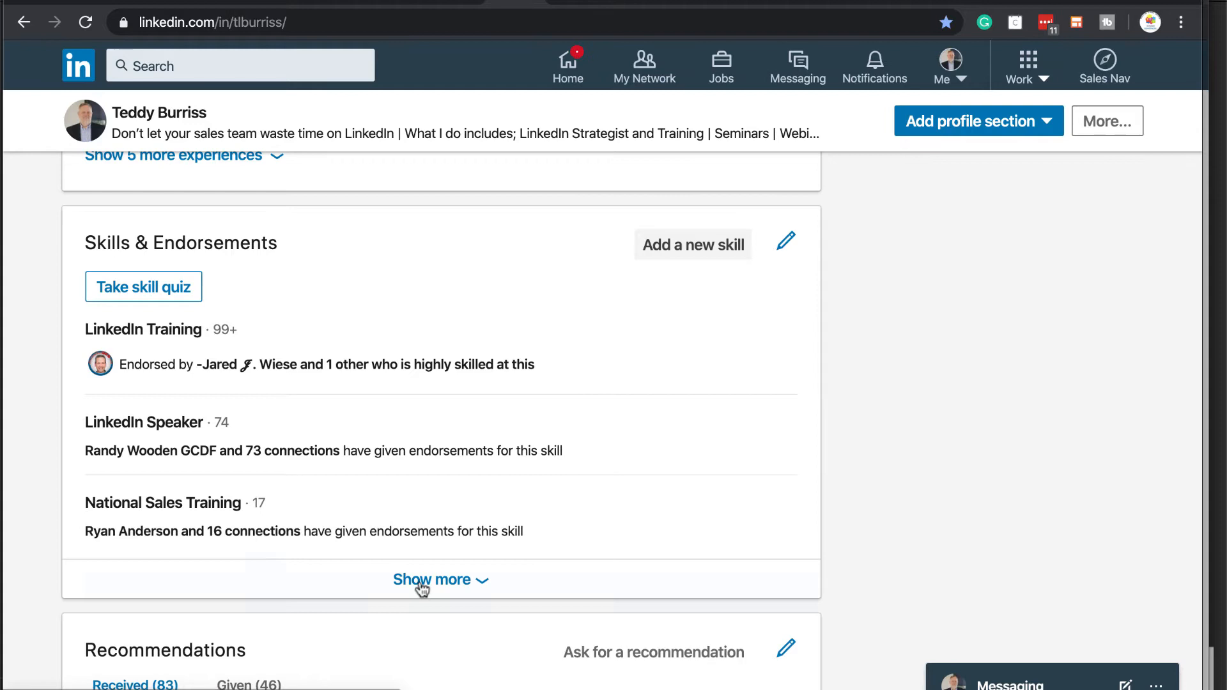
click(431, 578)
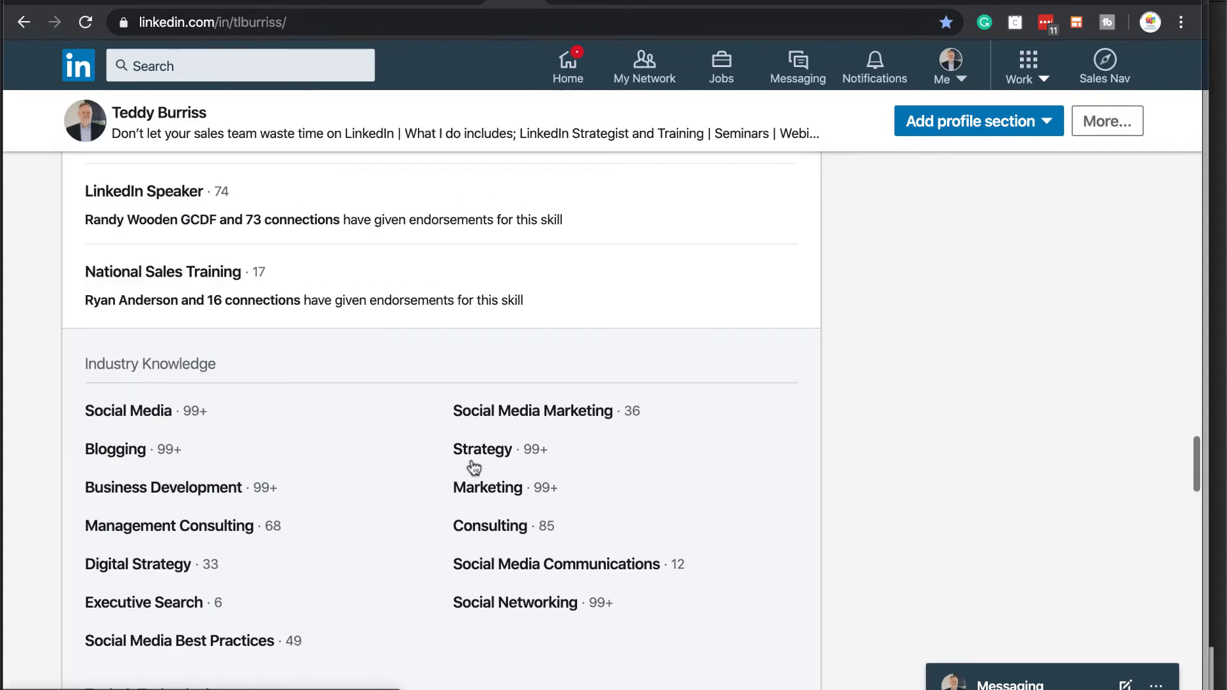
scroll(up, 3)
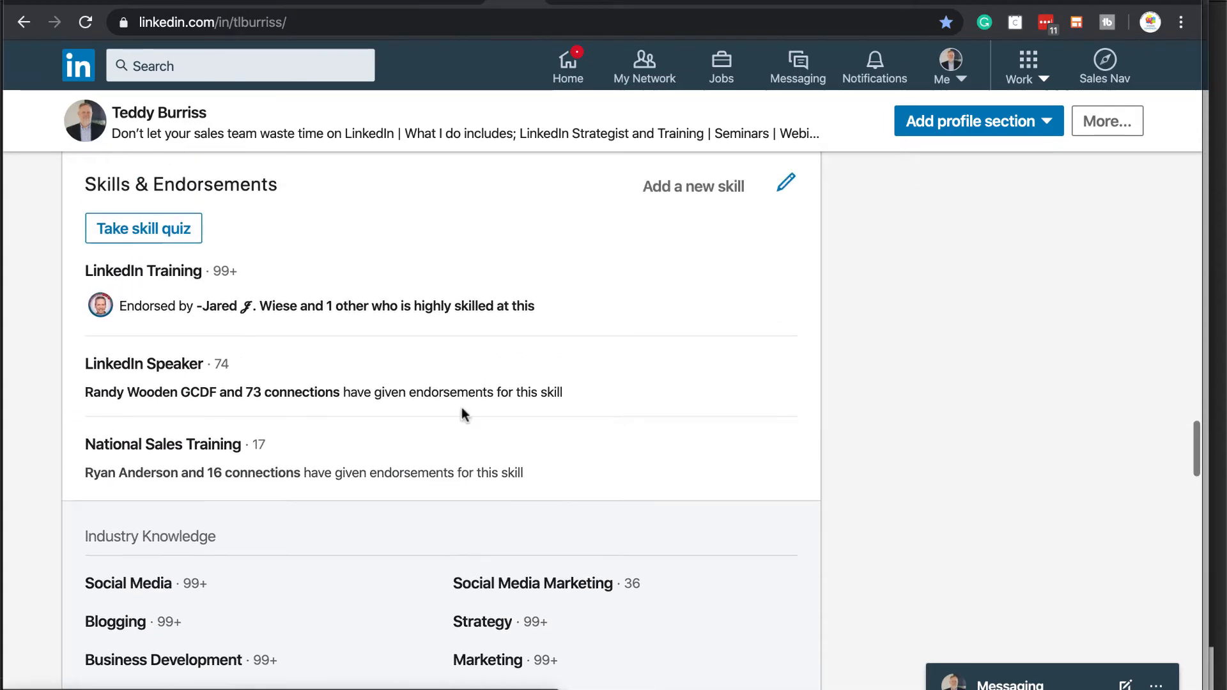
scroll(down, 3)
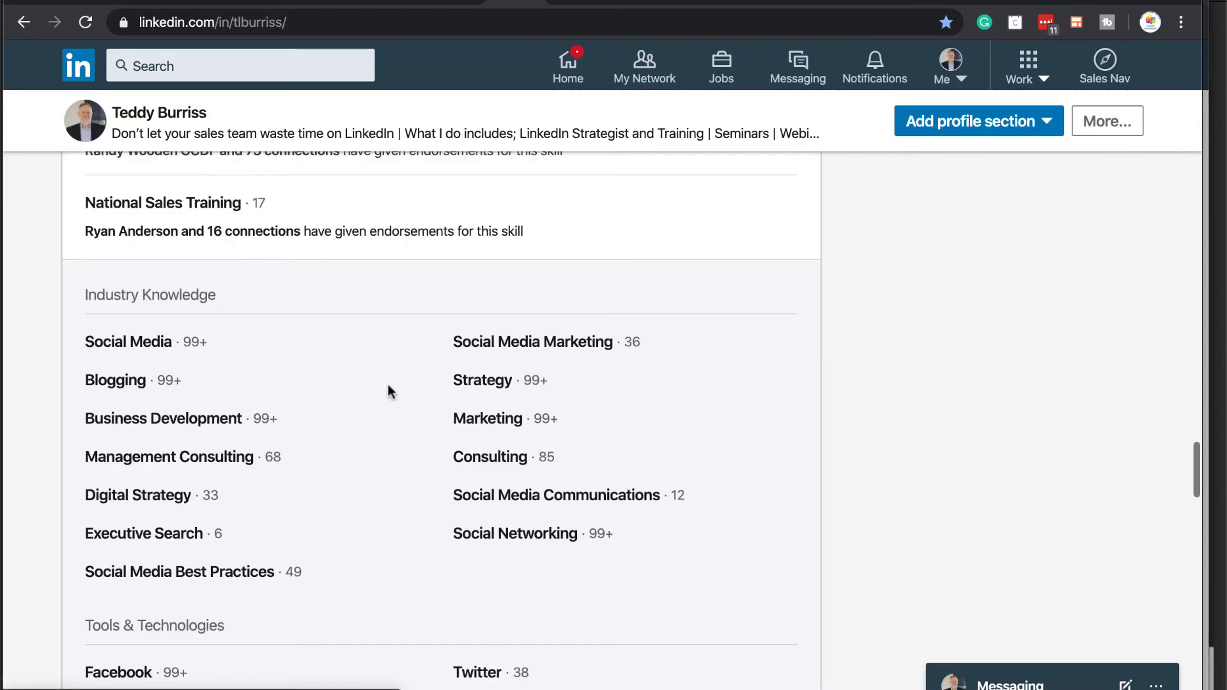
double_click(150, 295)
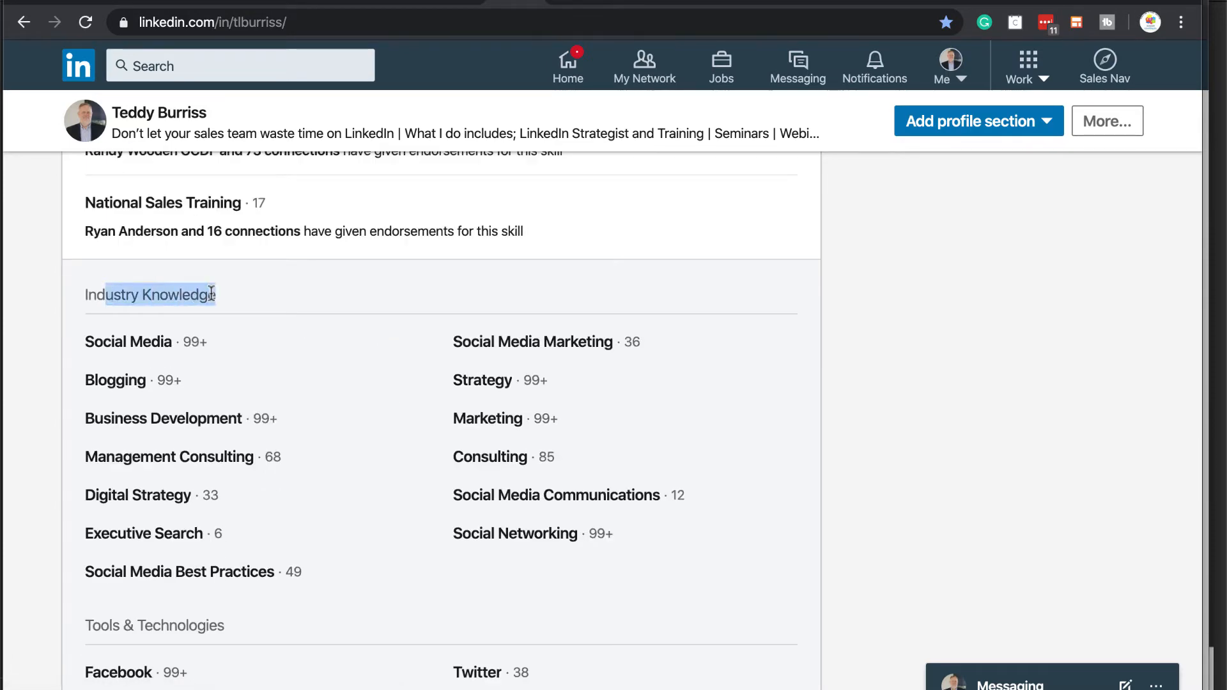
scroll(down, 3)
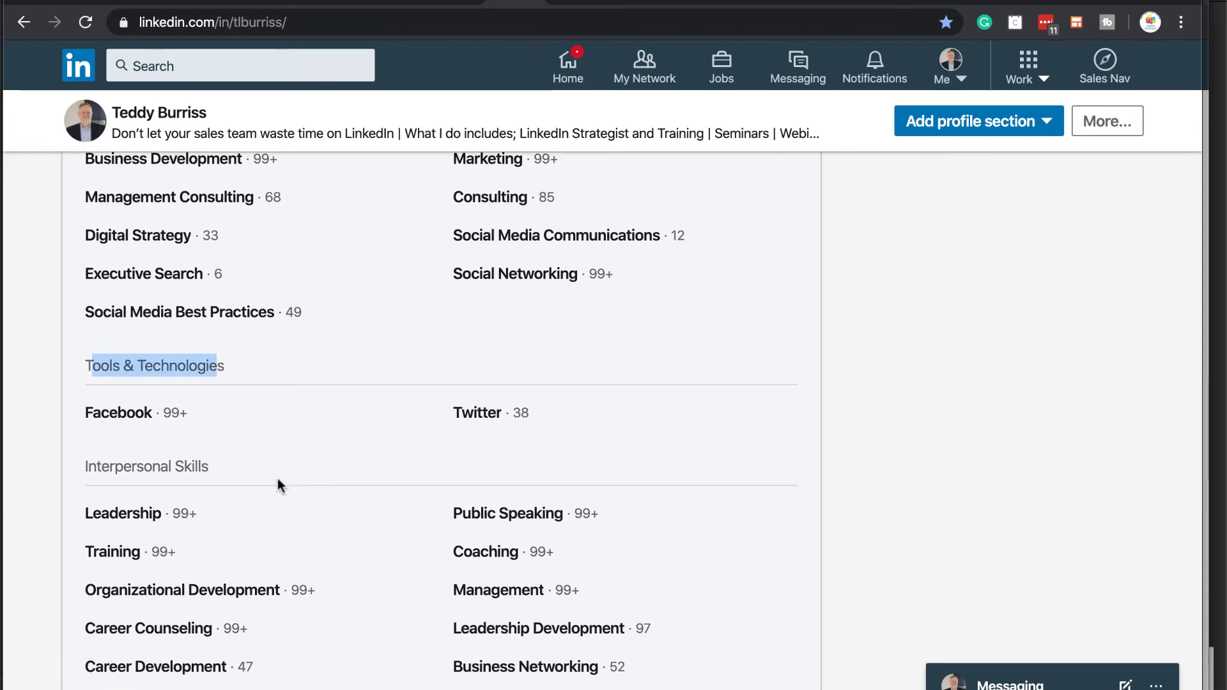
scroll(down, 3)
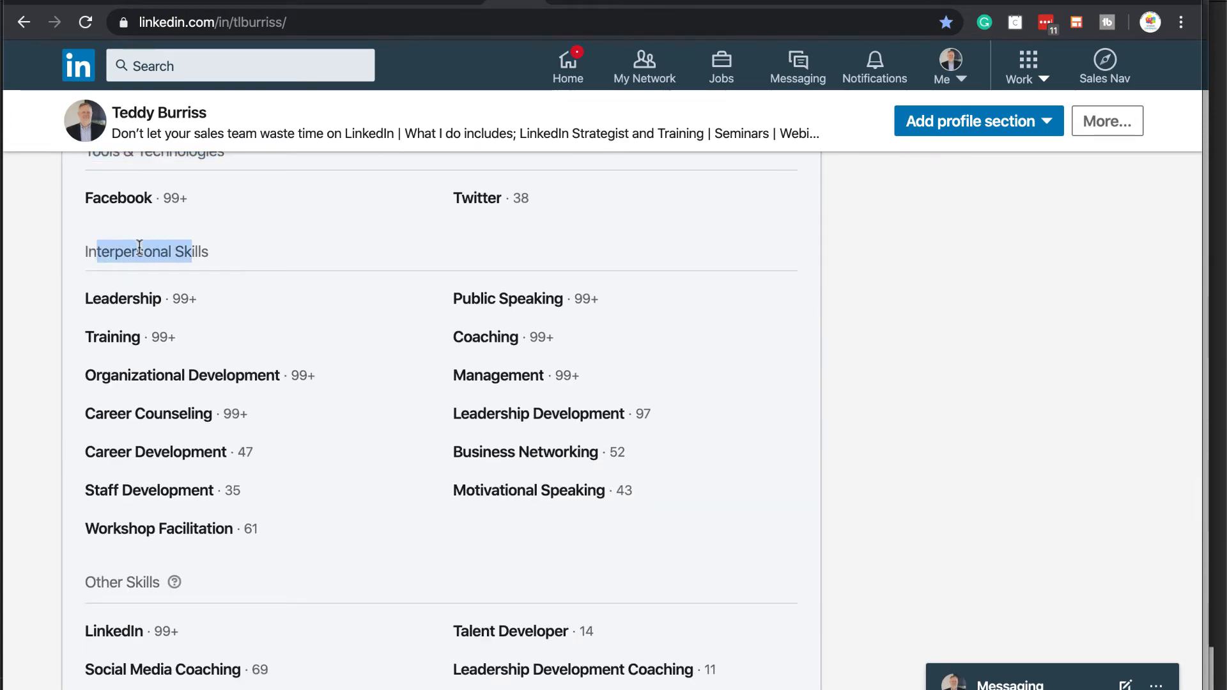
scroll(down, 3)
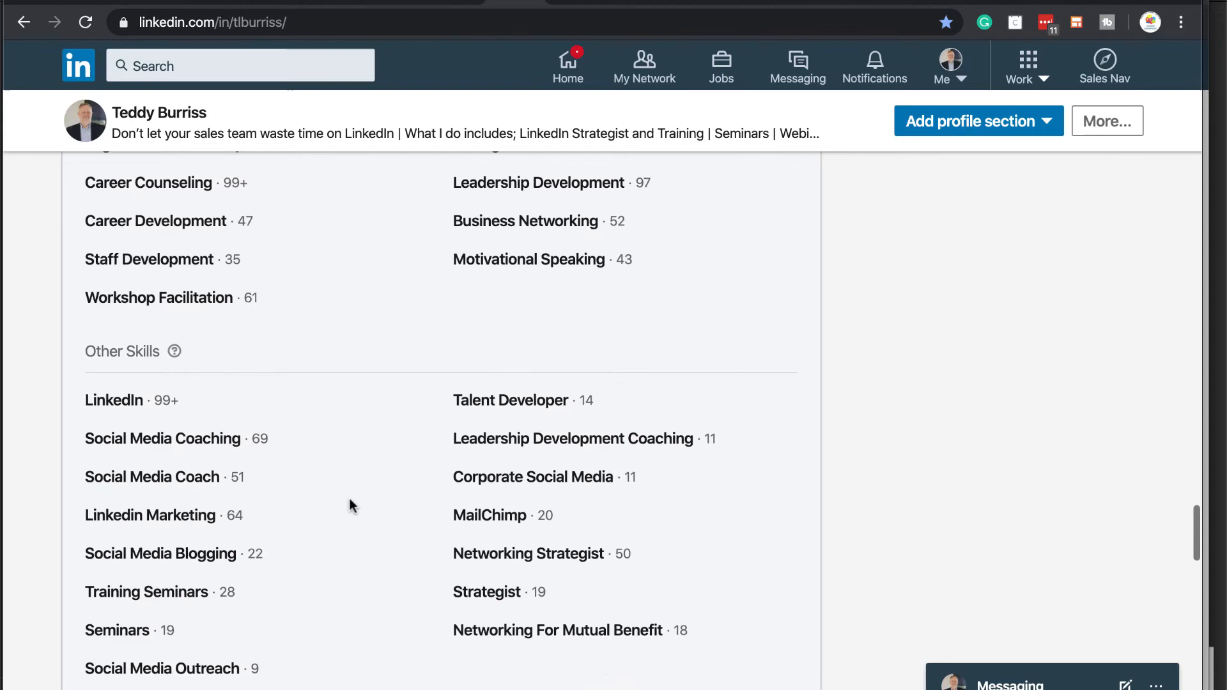
scroll(down, 3)
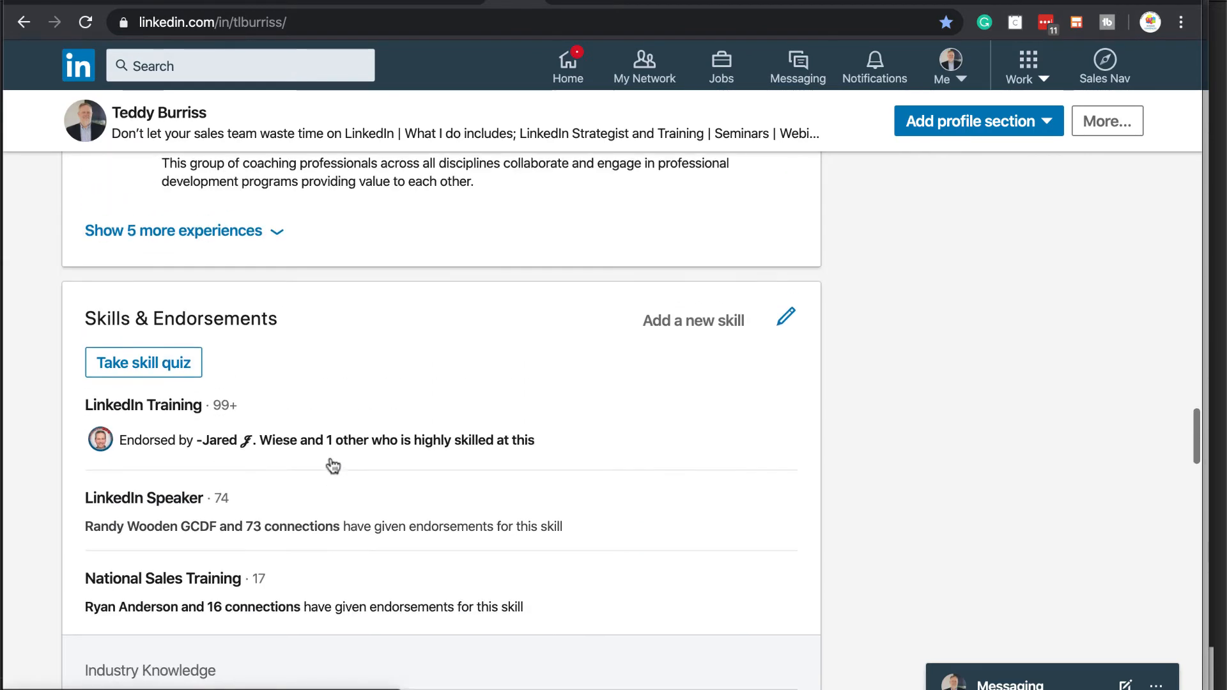
- Enter skill reordering and unpin LinkedIn Training from the top skills
click(786, 317)
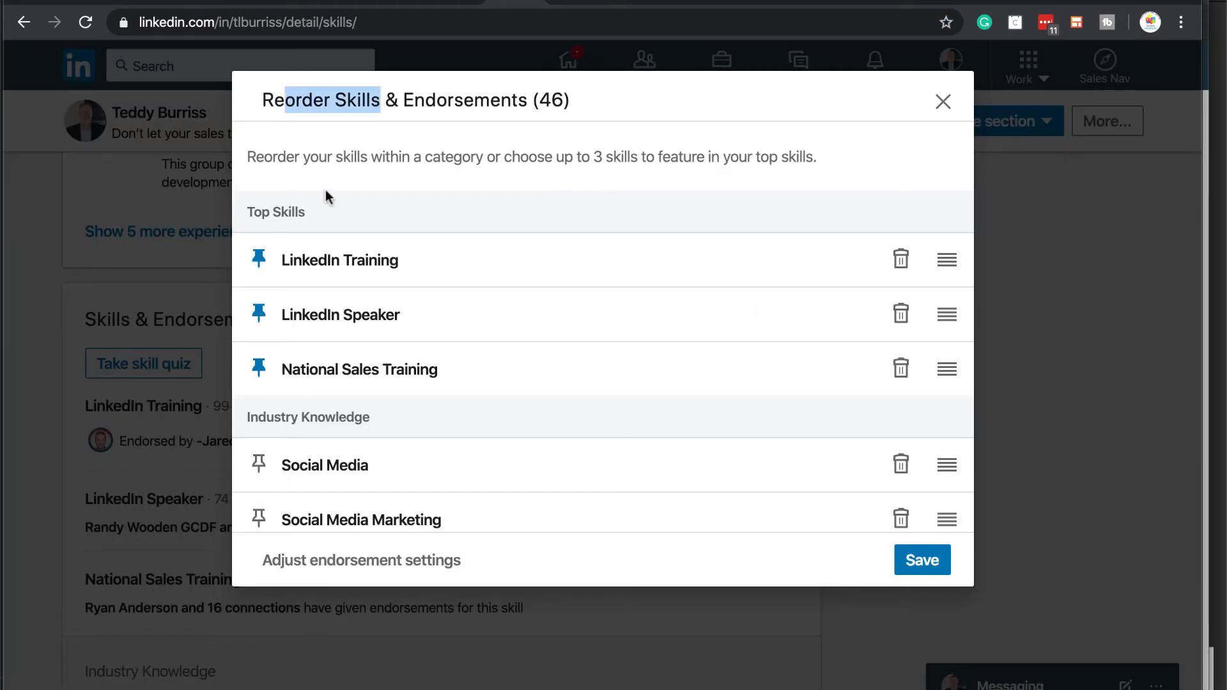
mouse_move(263, 265)
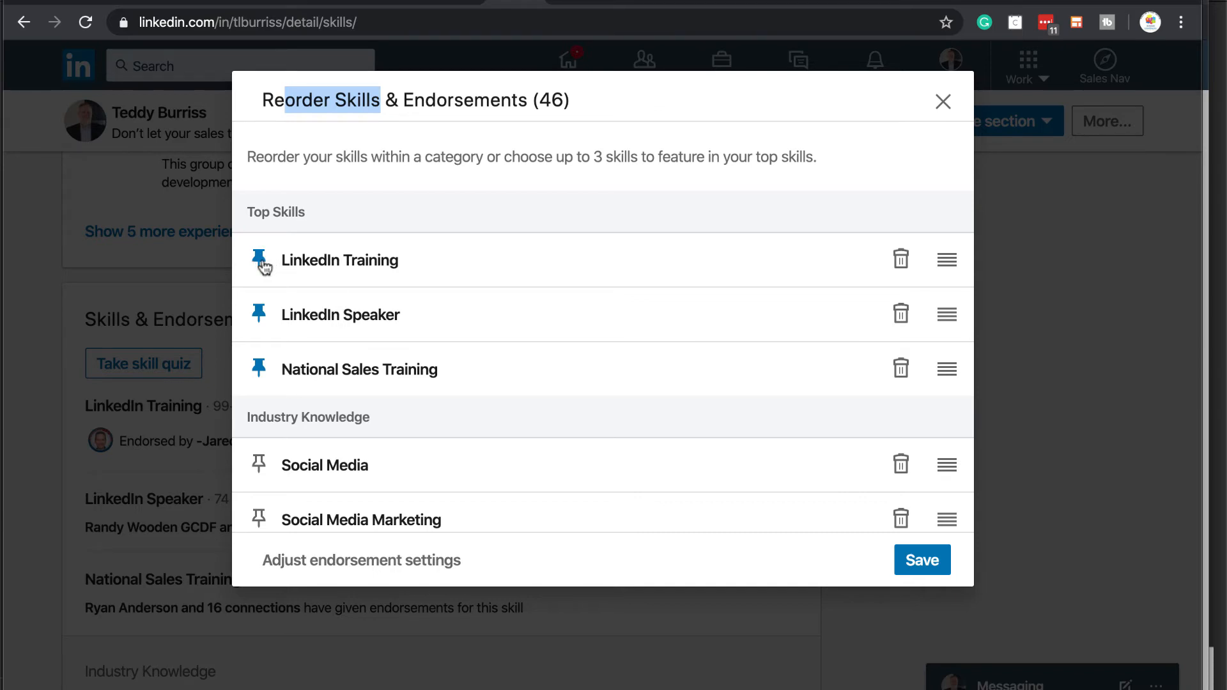
mouse_move(296, 381)
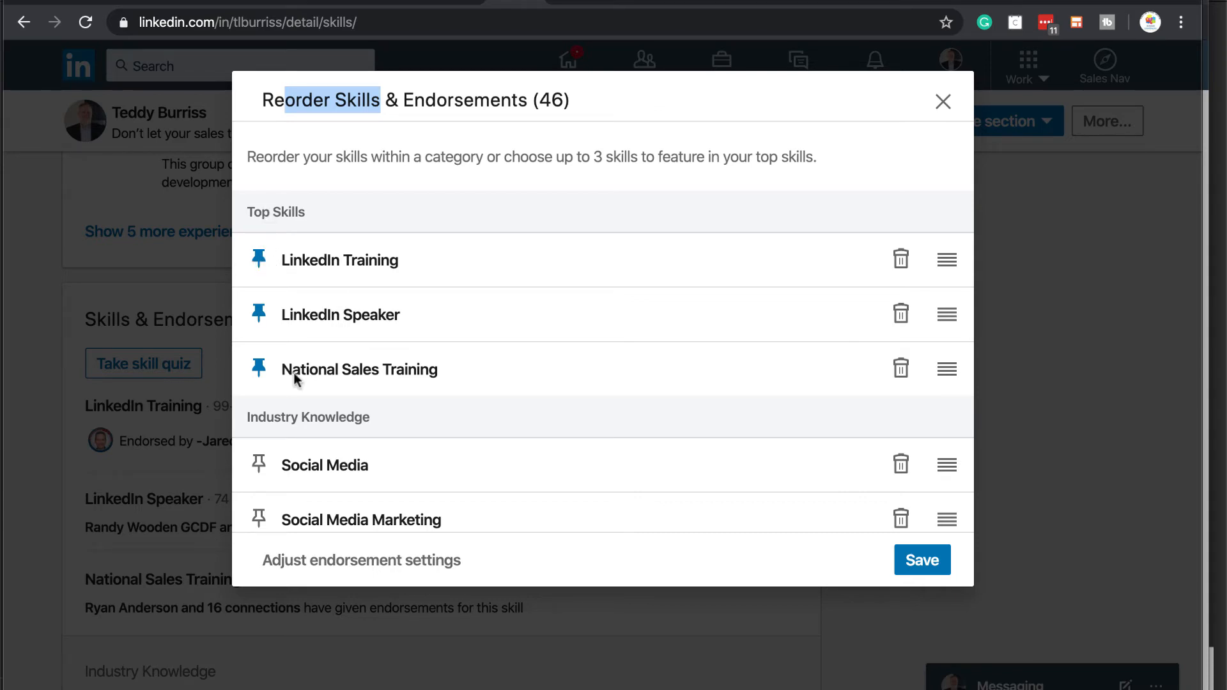
mouse_move(559, 155)
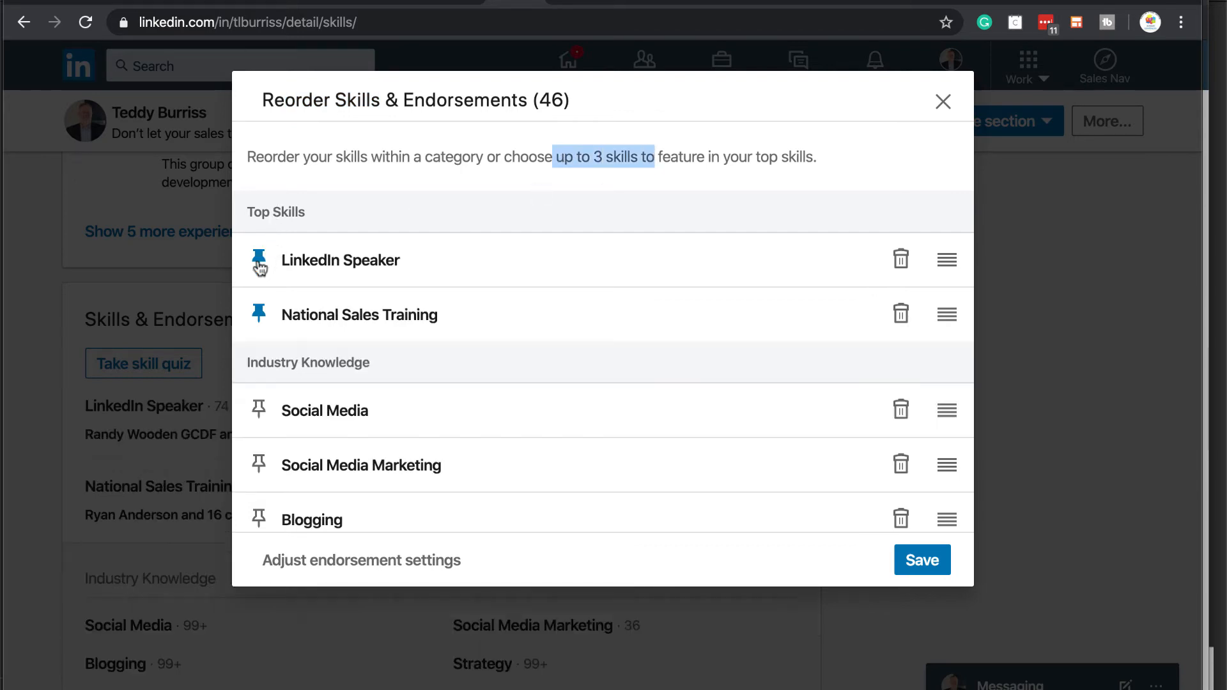
mouse_move(327, 446)
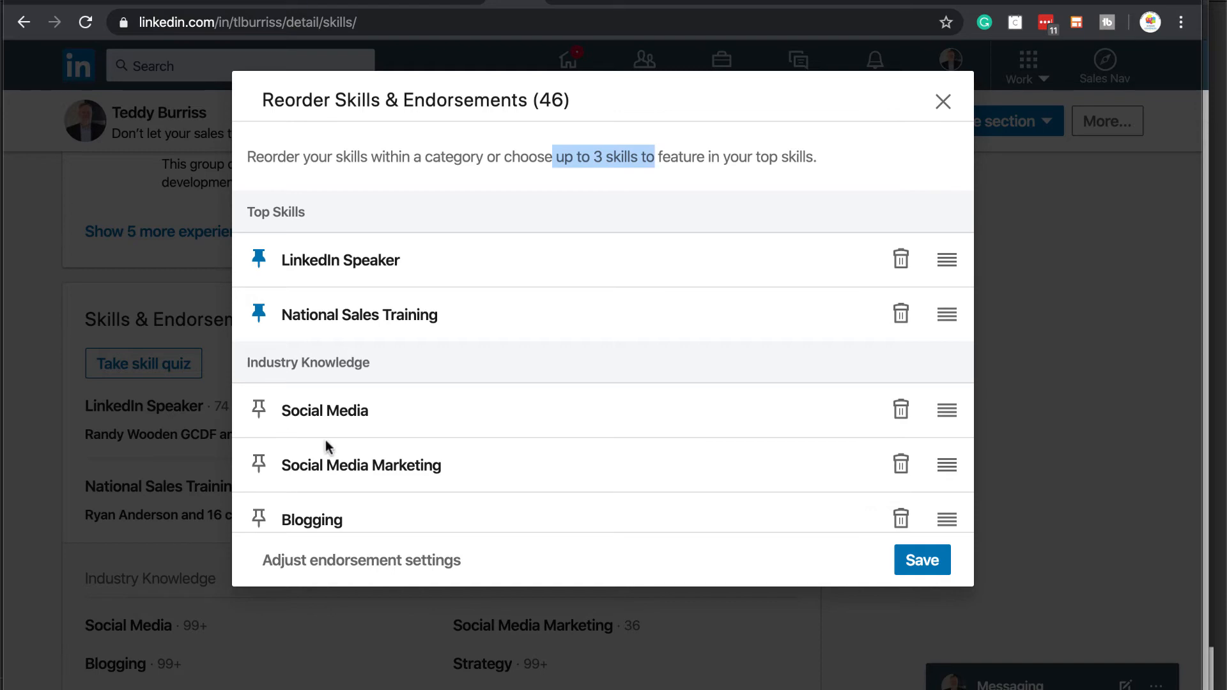
scroll(down, 3)
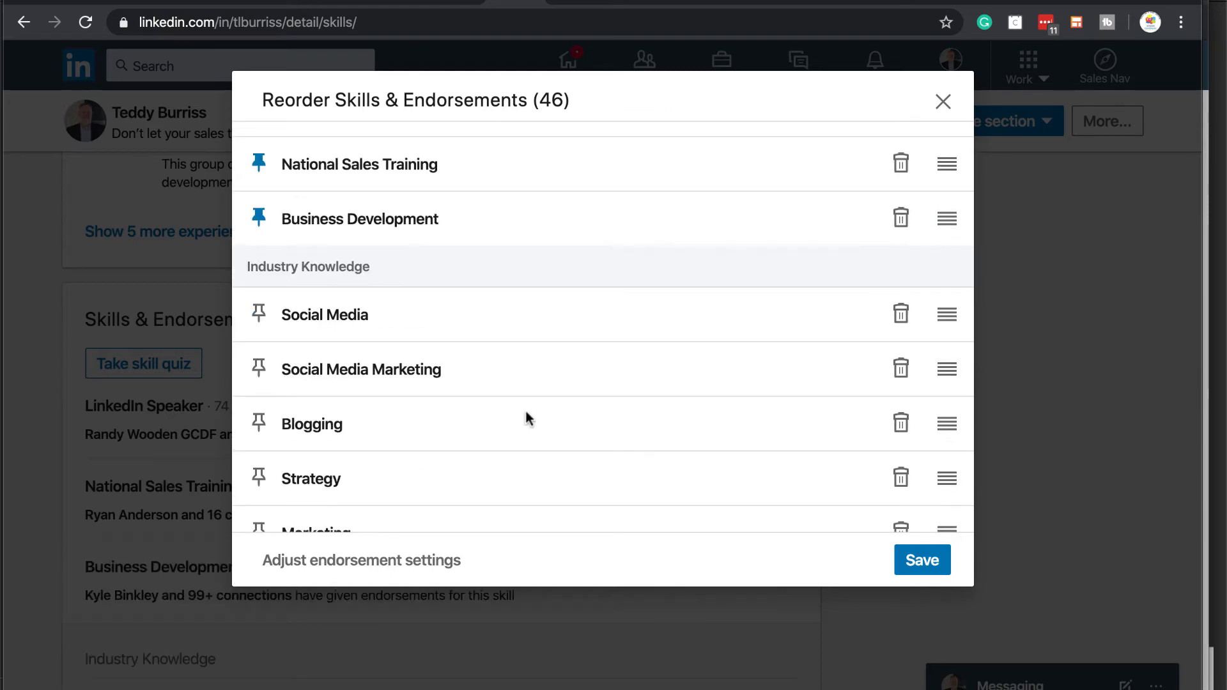
scroll(up, 3)
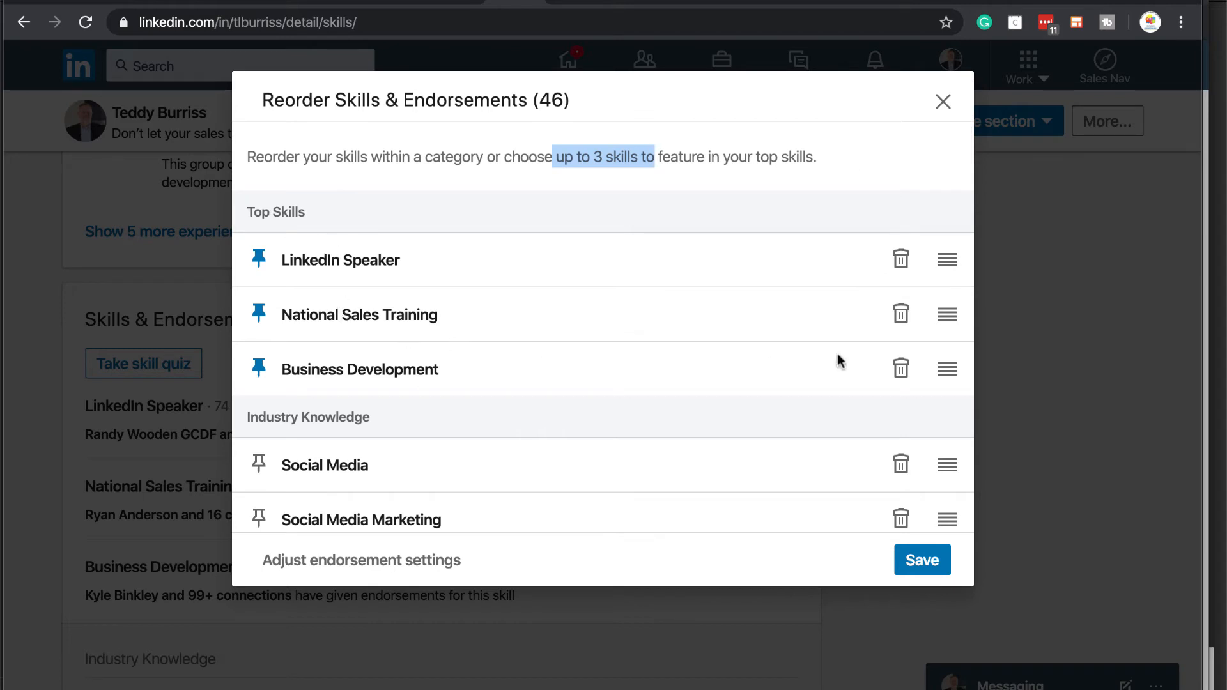
mouse_move(946, 368)
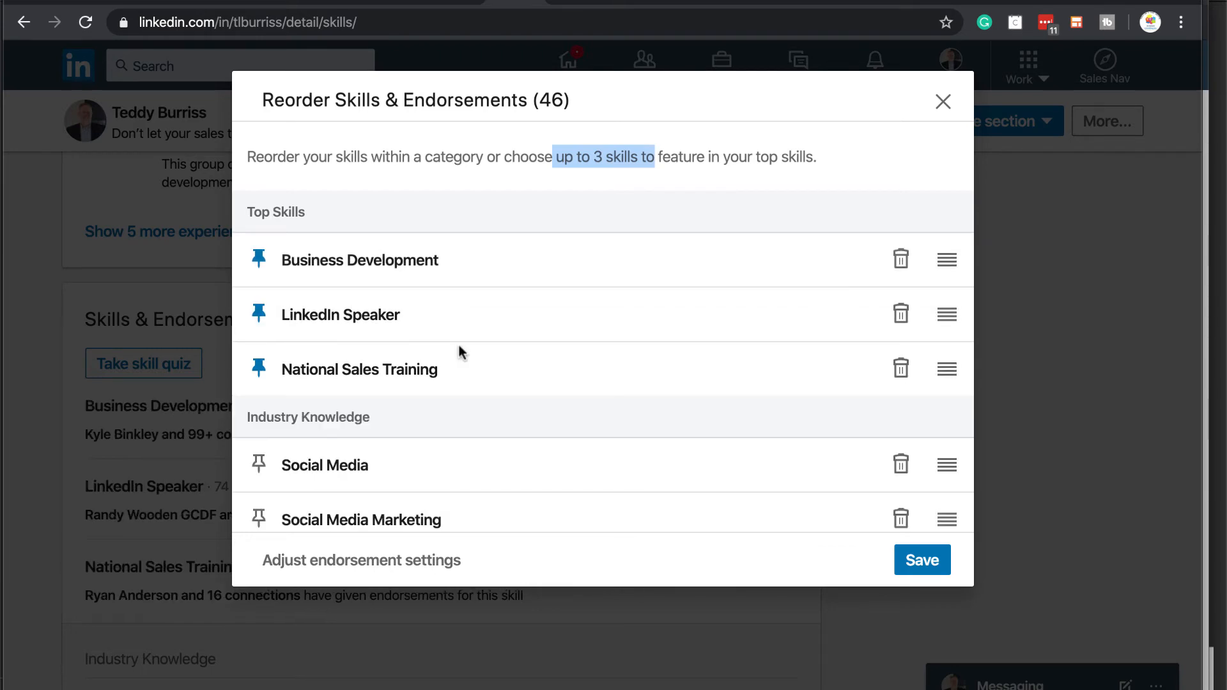
mouse_move(296, 333)
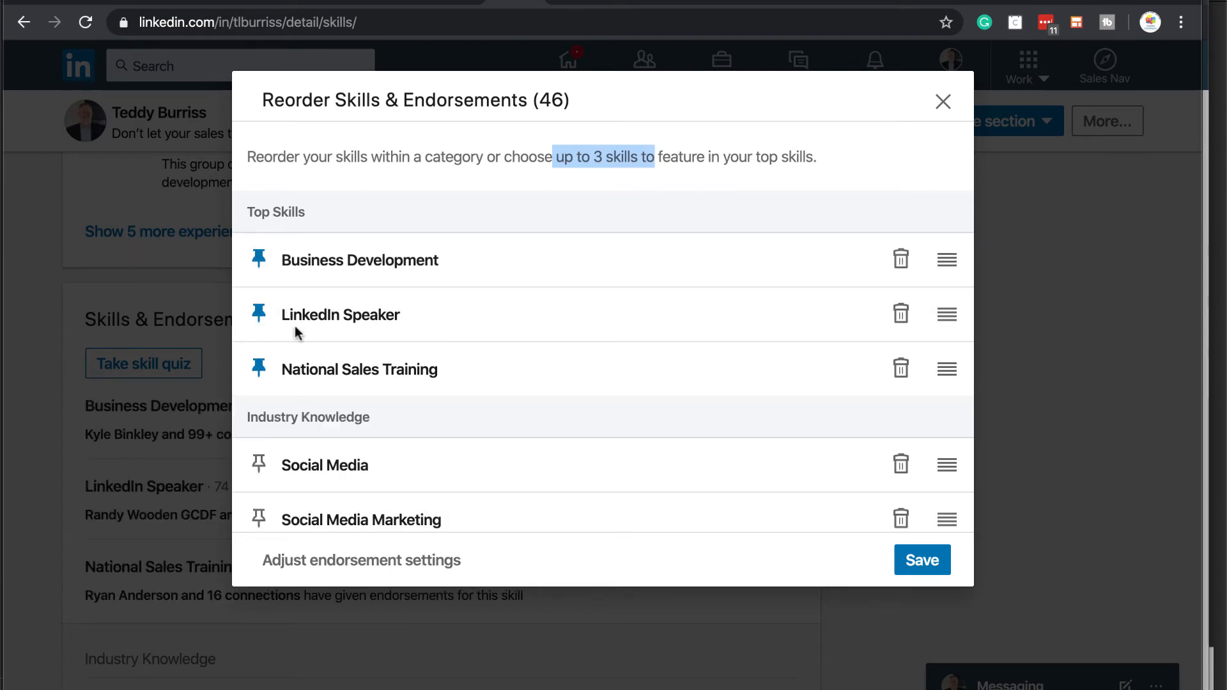
mouse_move(386, 348)
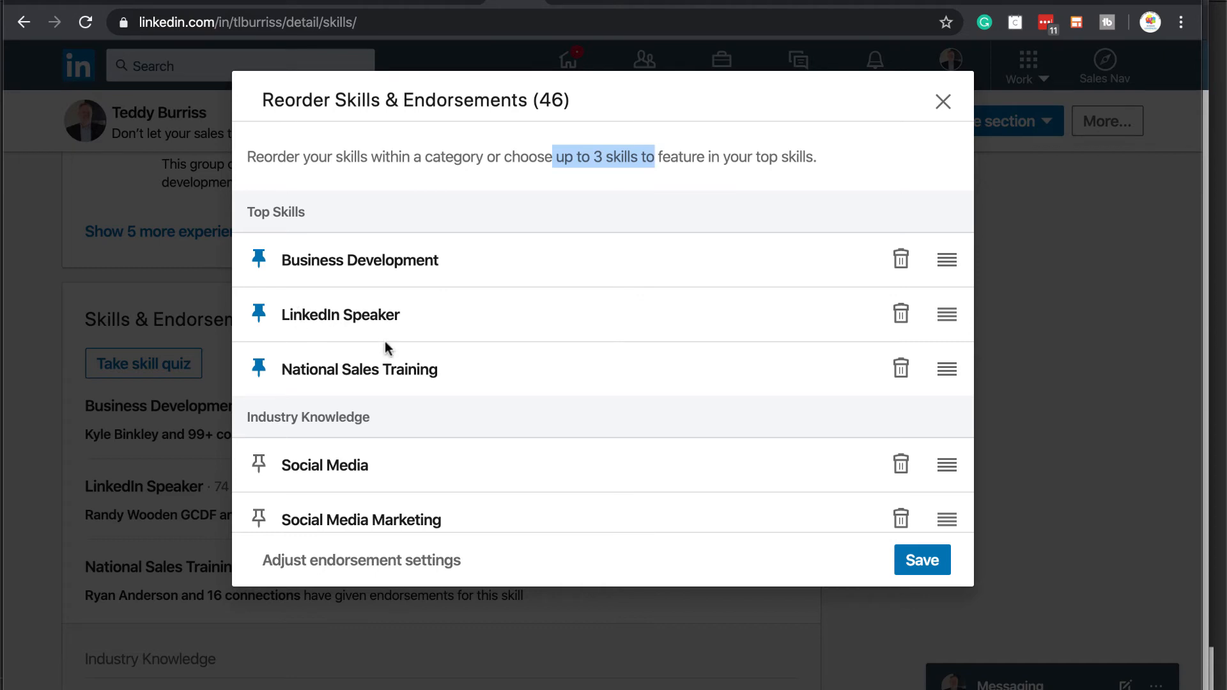
mouse_move(778, 414)
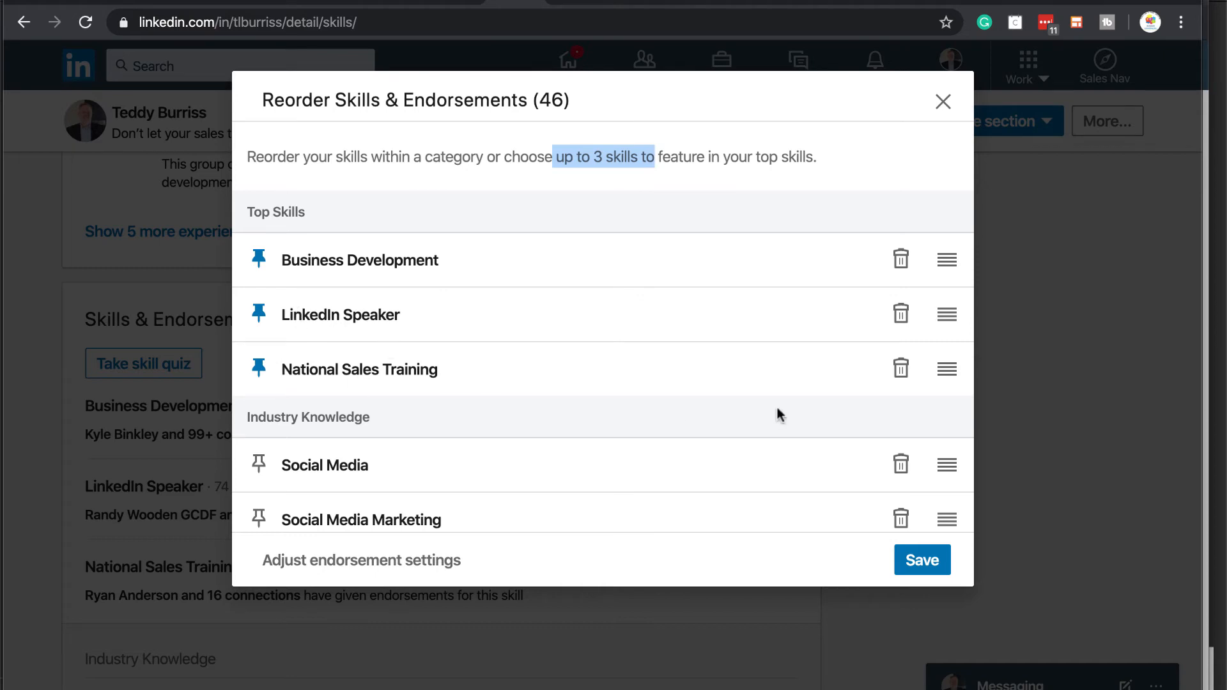
mouse_move(700, 304)
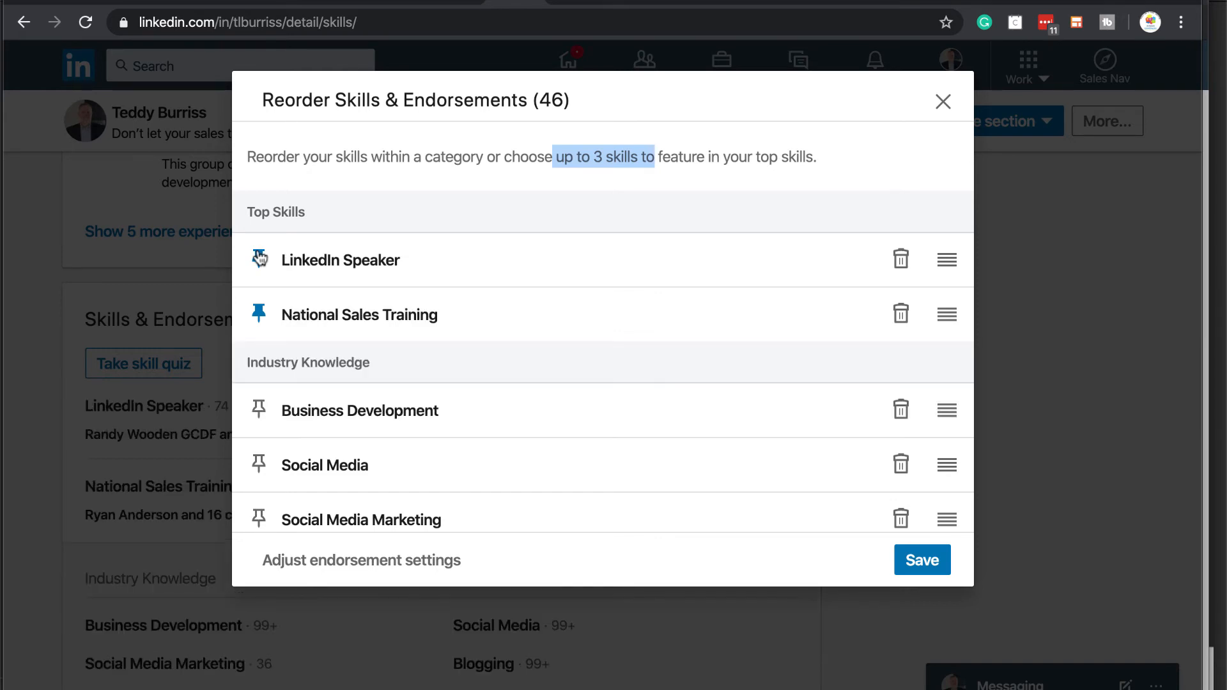
- Pin LinkedIn Training from Other Skills back as the first top skill
scroll(down, 3)
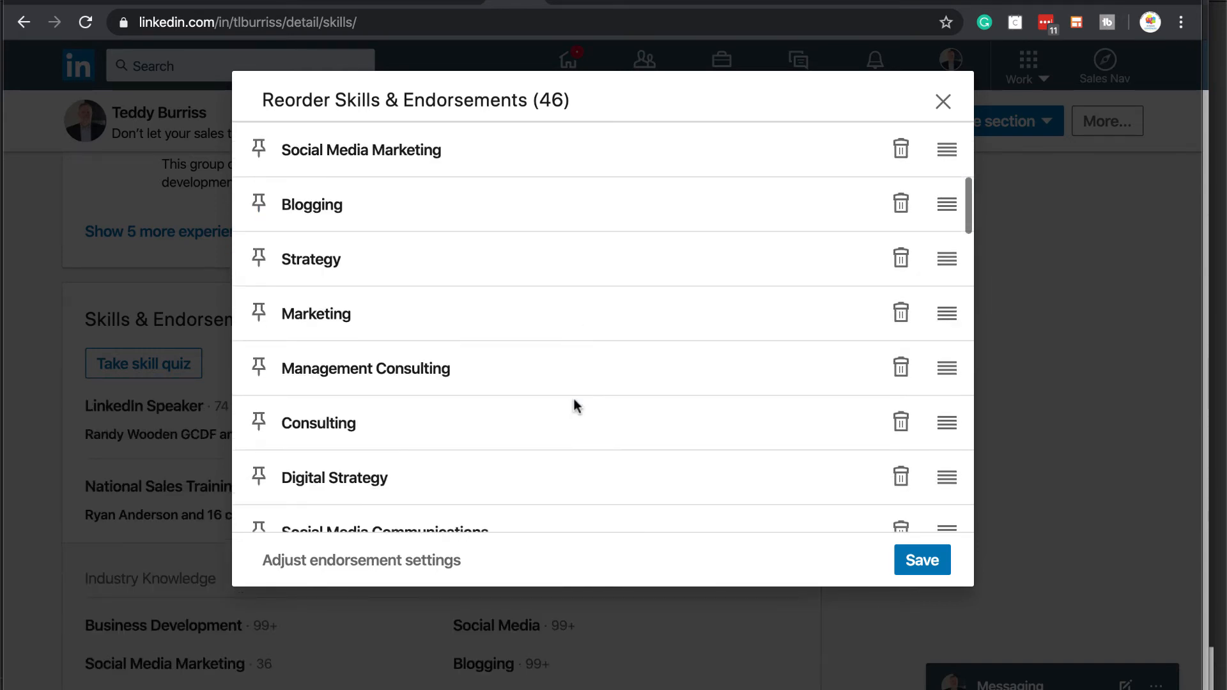
scroll(down, 3)
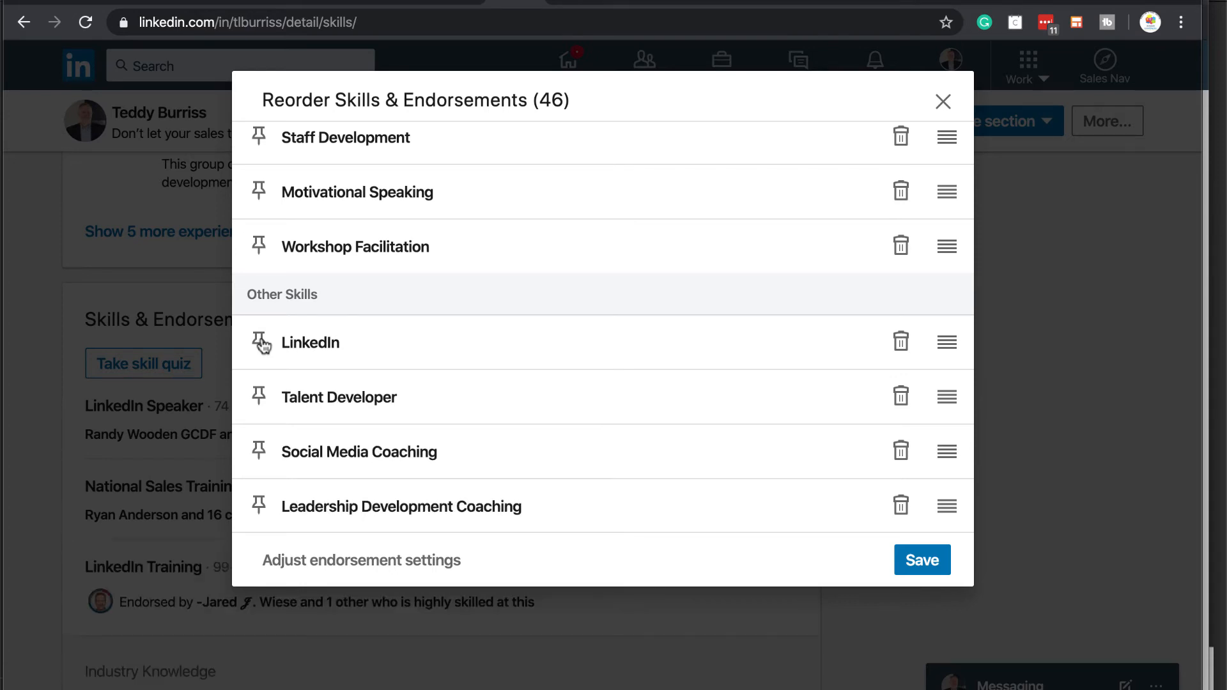
scroll(up, 3)
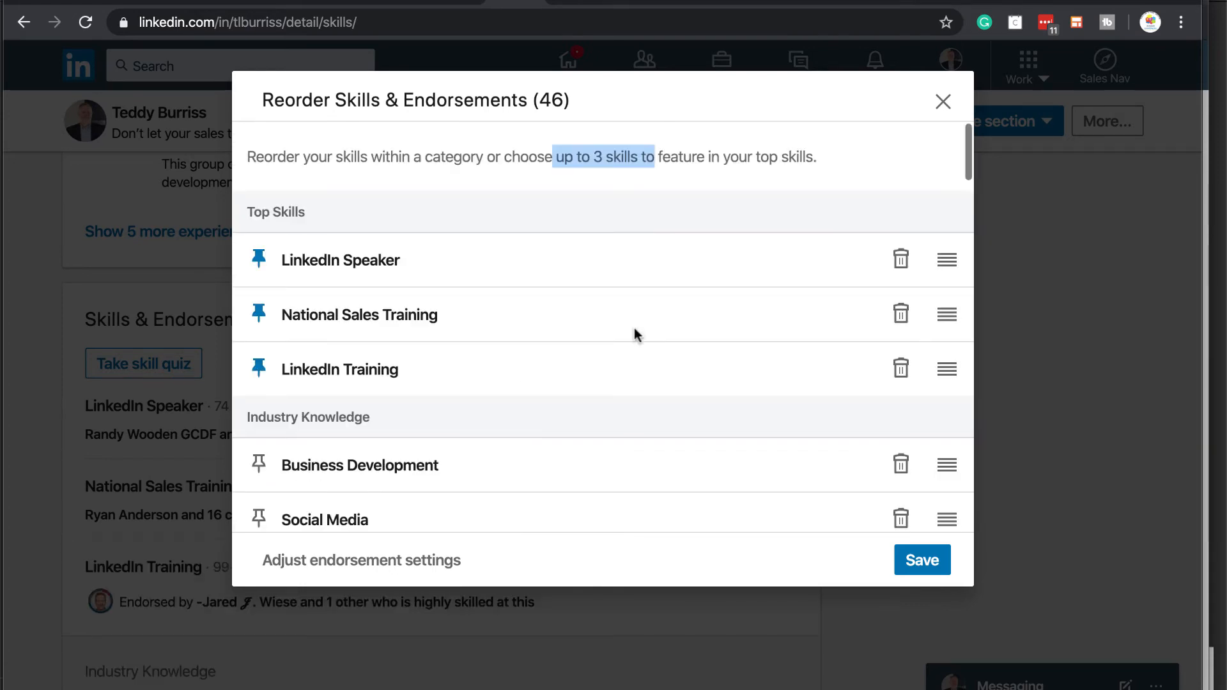
mouse_move(290, 368)
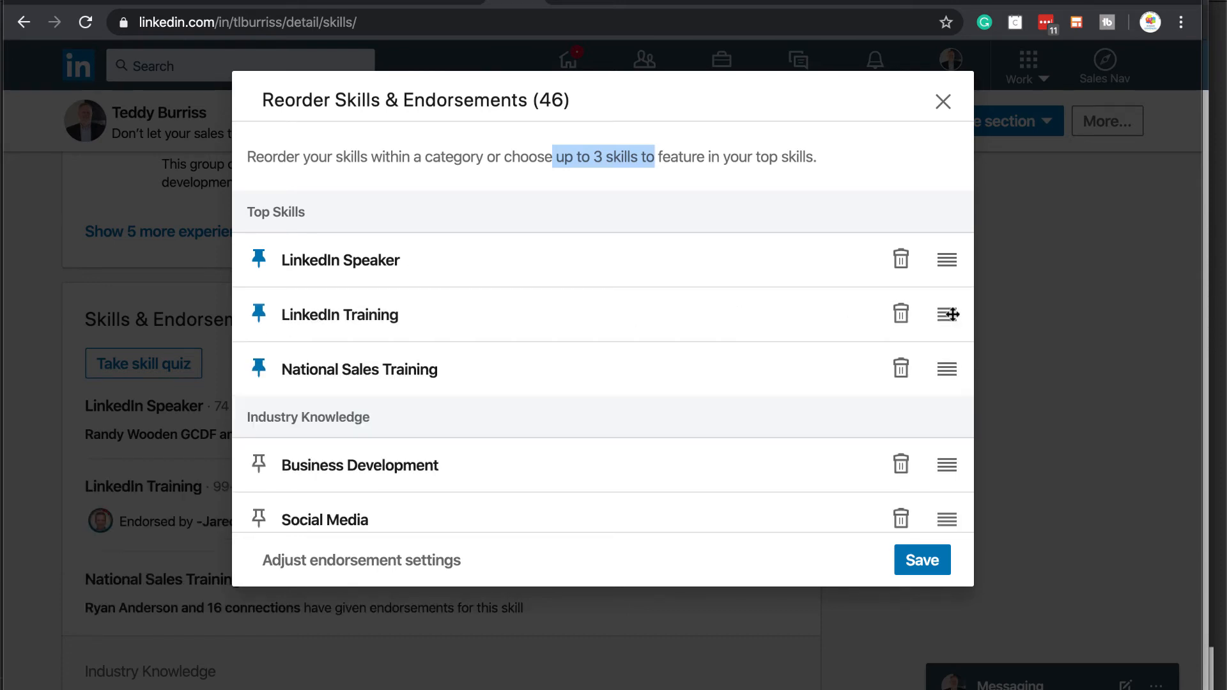
mouse_move(947, 259)
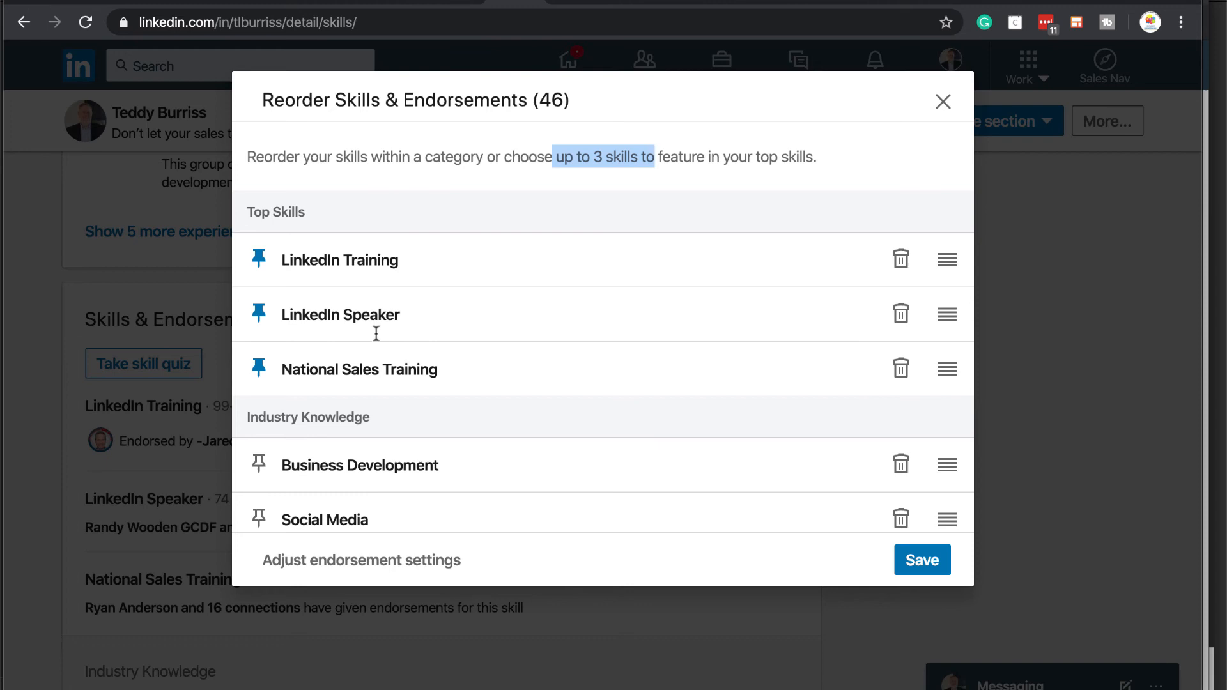
mouse_move(475, 384)
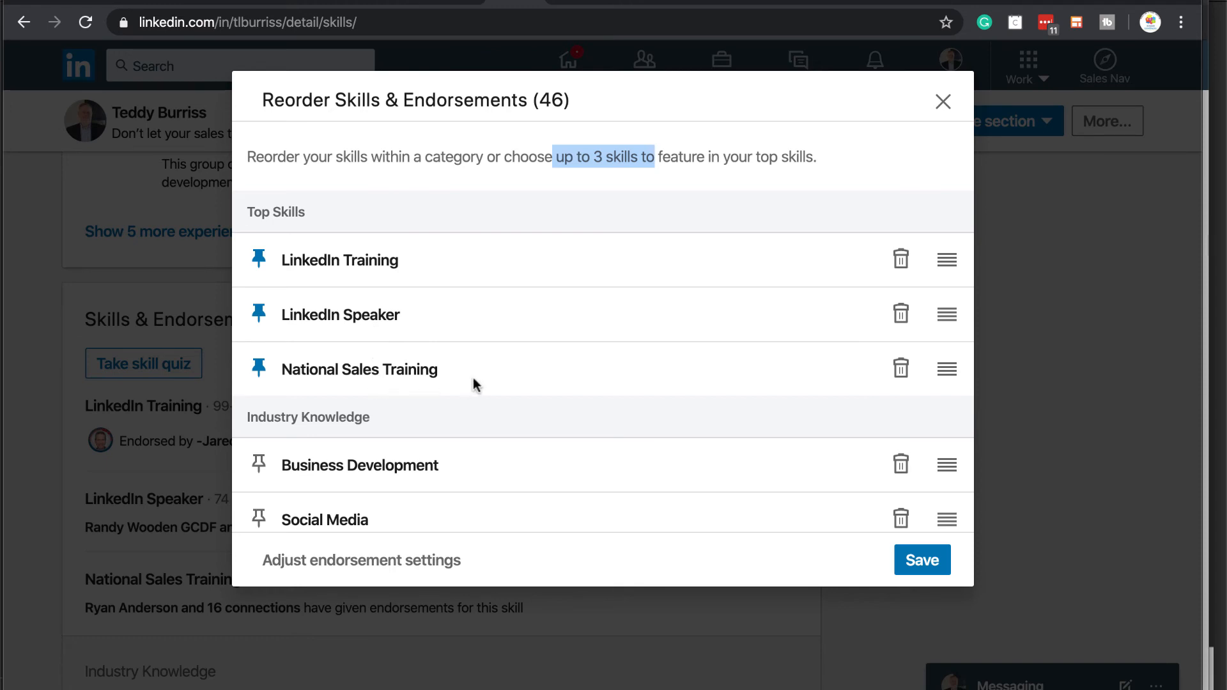
- Drag Consulting up under Blogging and Coaching right after Leadership within their categories
scroll(down, 3)
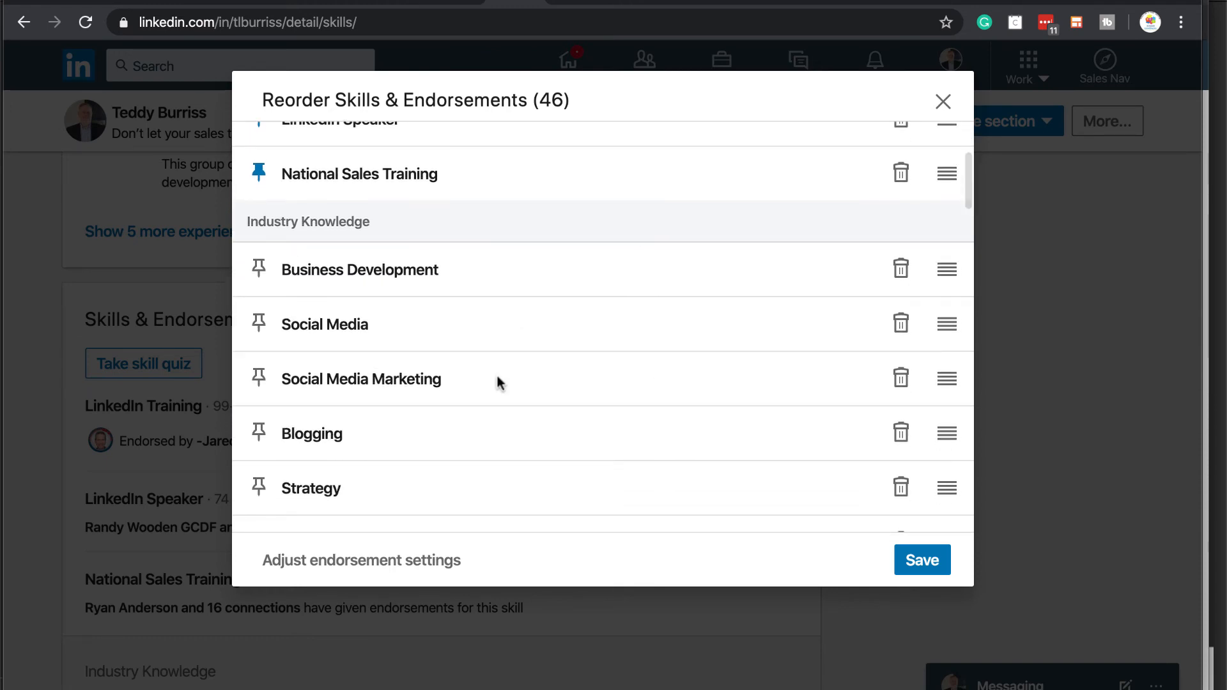
mouse_move(493, 273)
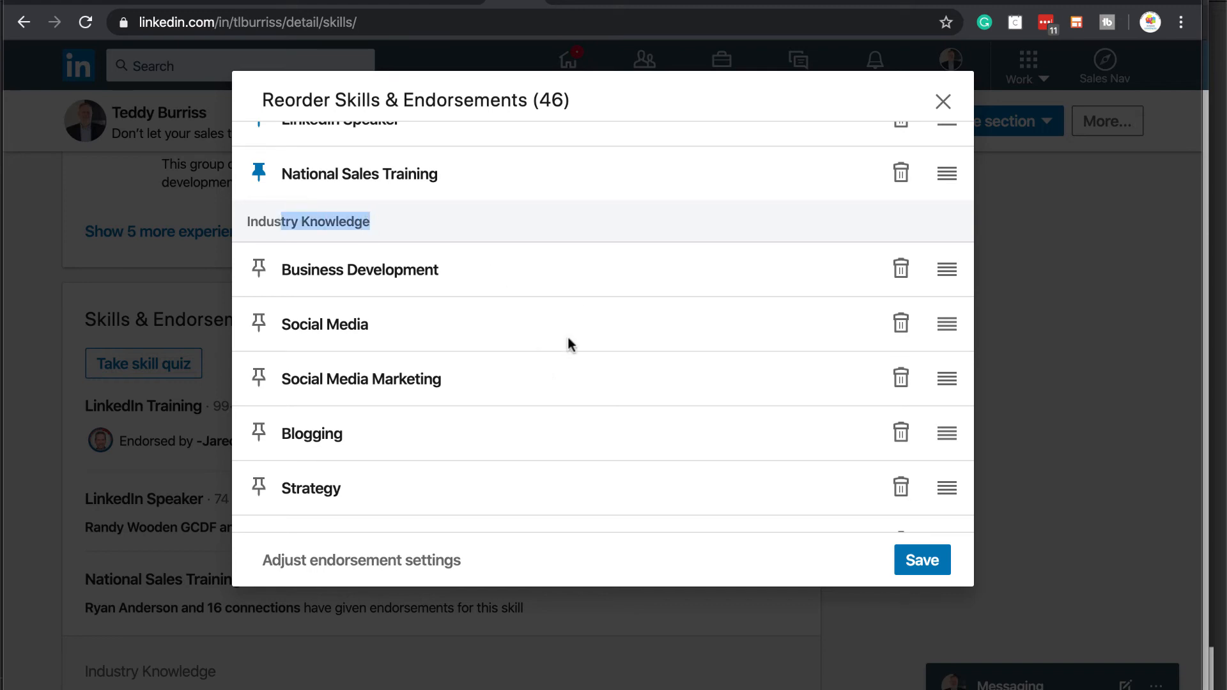
mouse_move(681, 412)
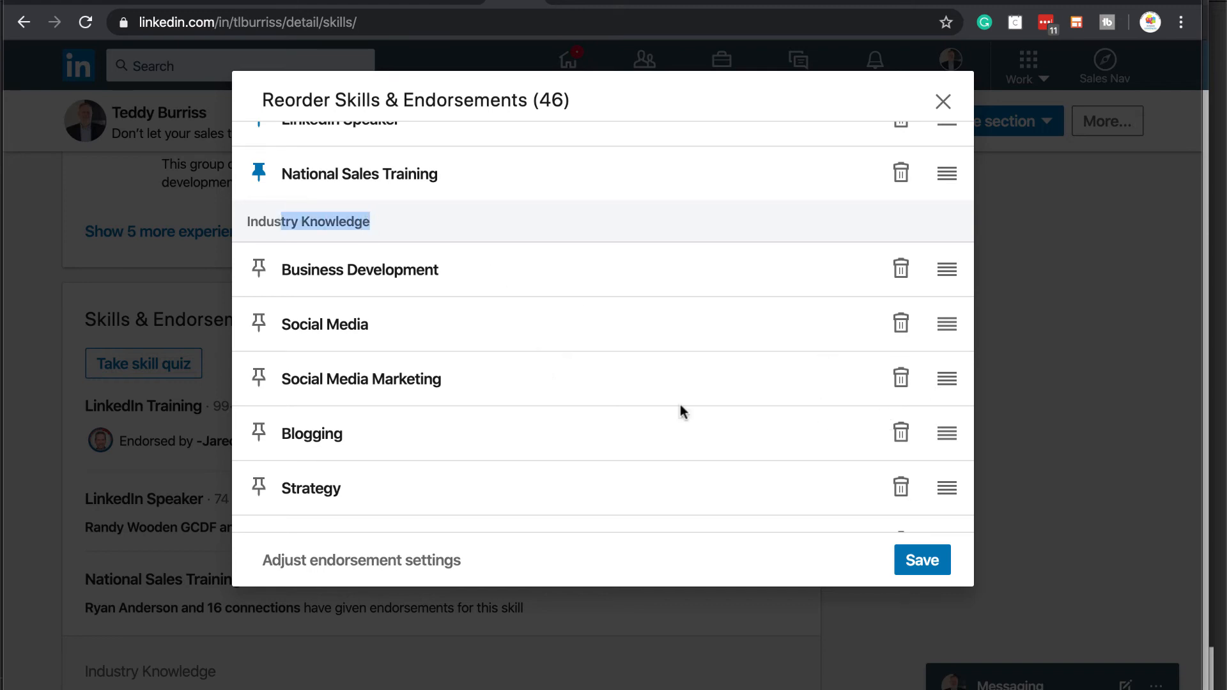
scroll(down, 3)
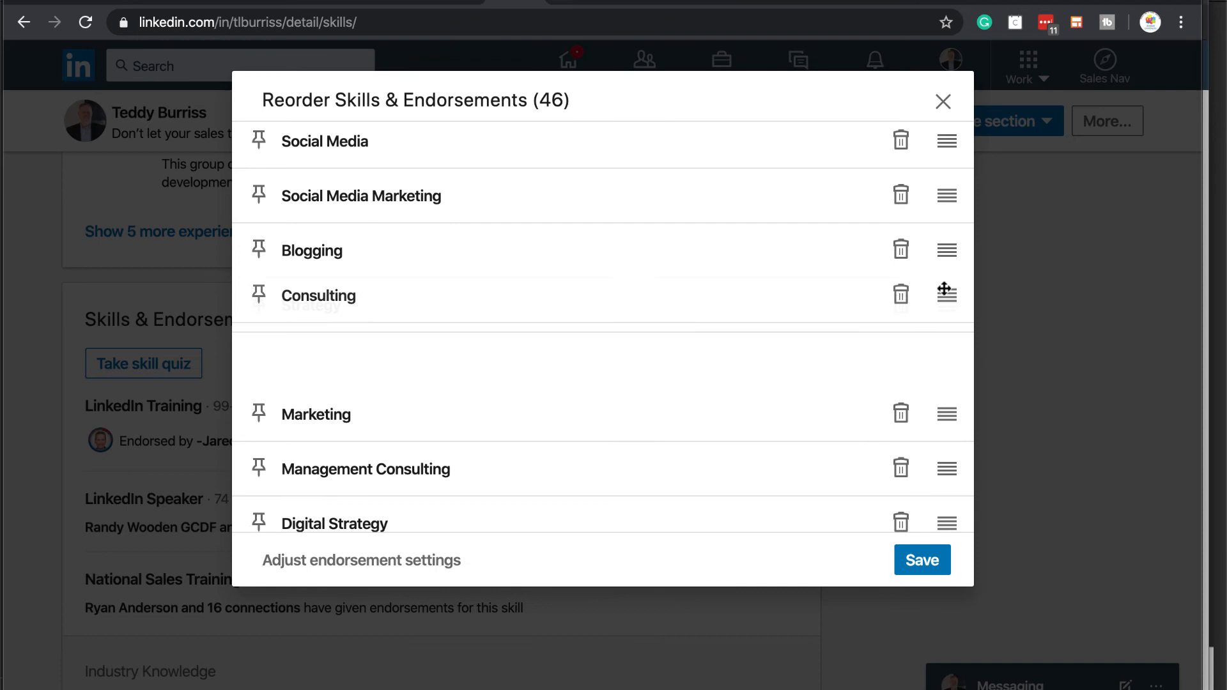
scroll(down, 3)
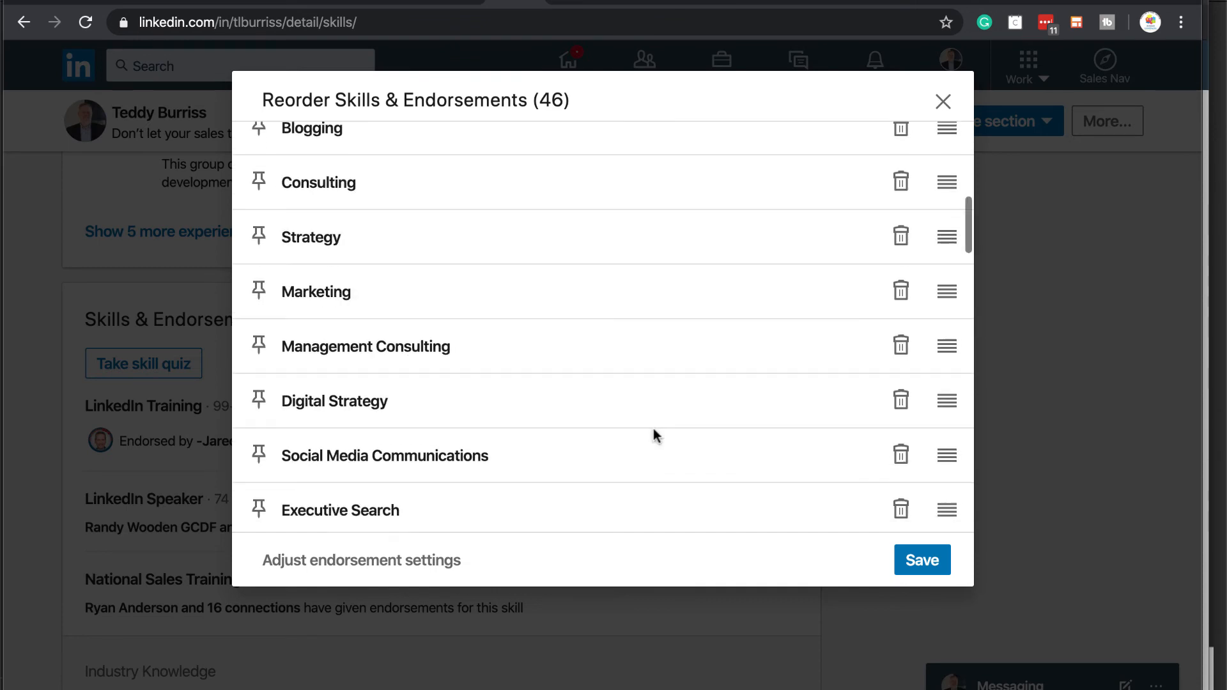
scroll(down, 3)
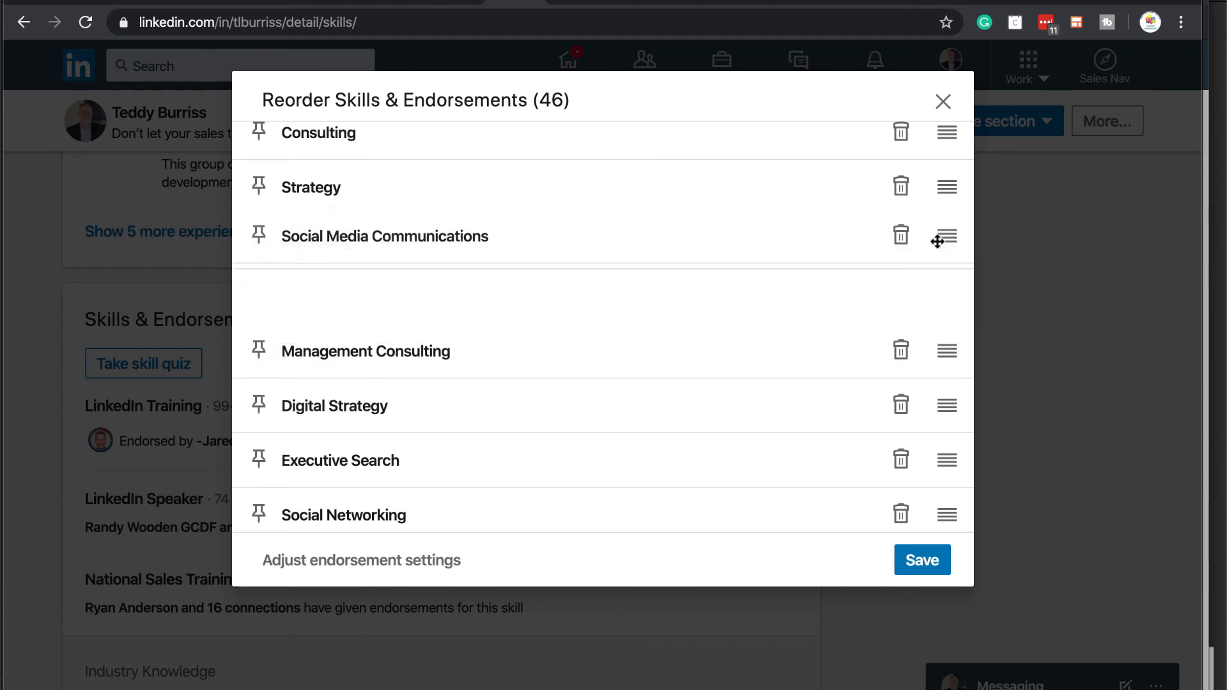
scroll(down, 3)
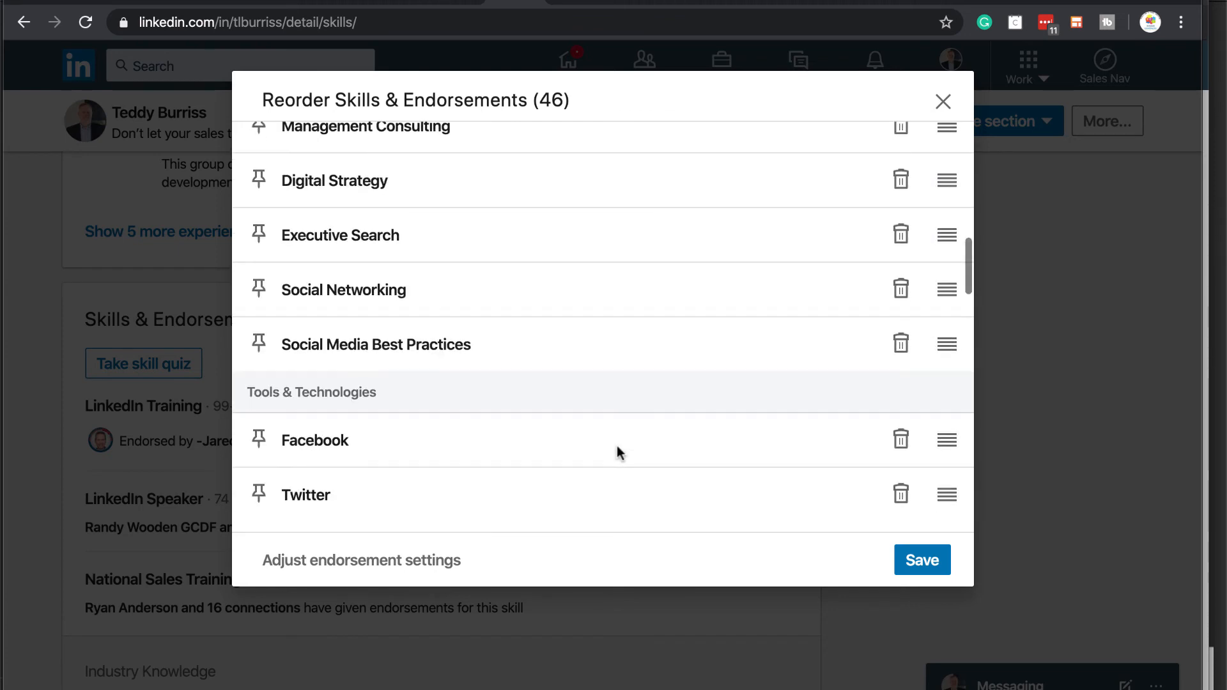
scroll(down, 3)
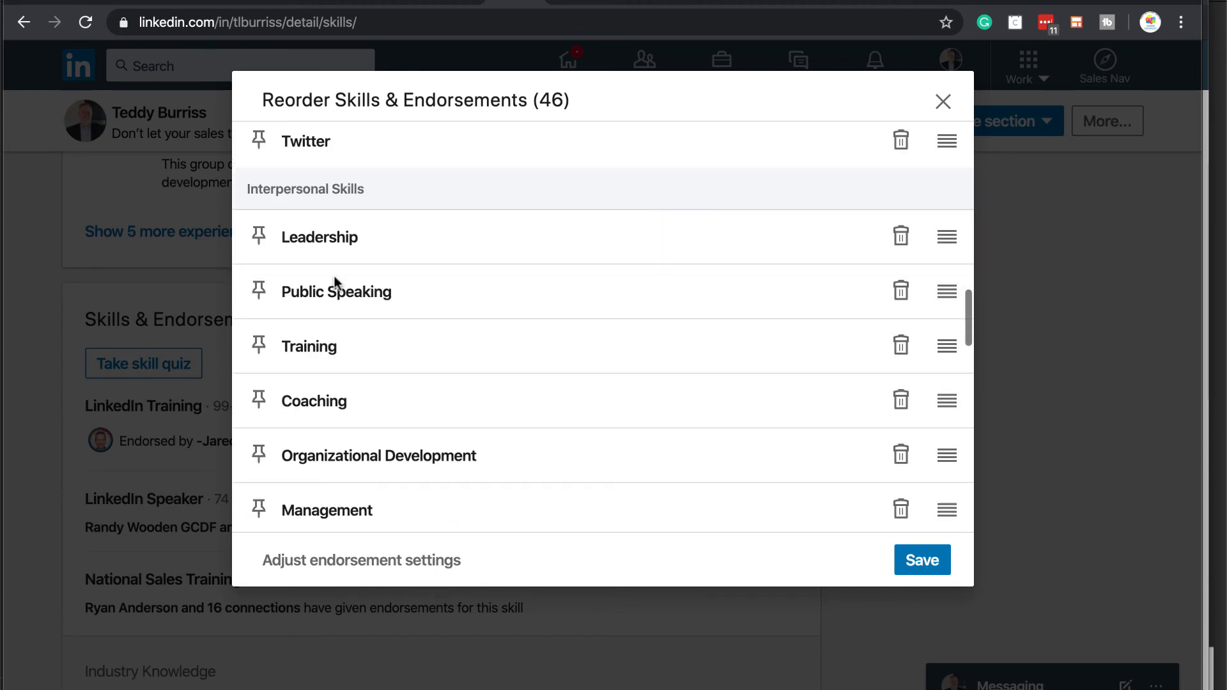
mouse_move(945, 400)
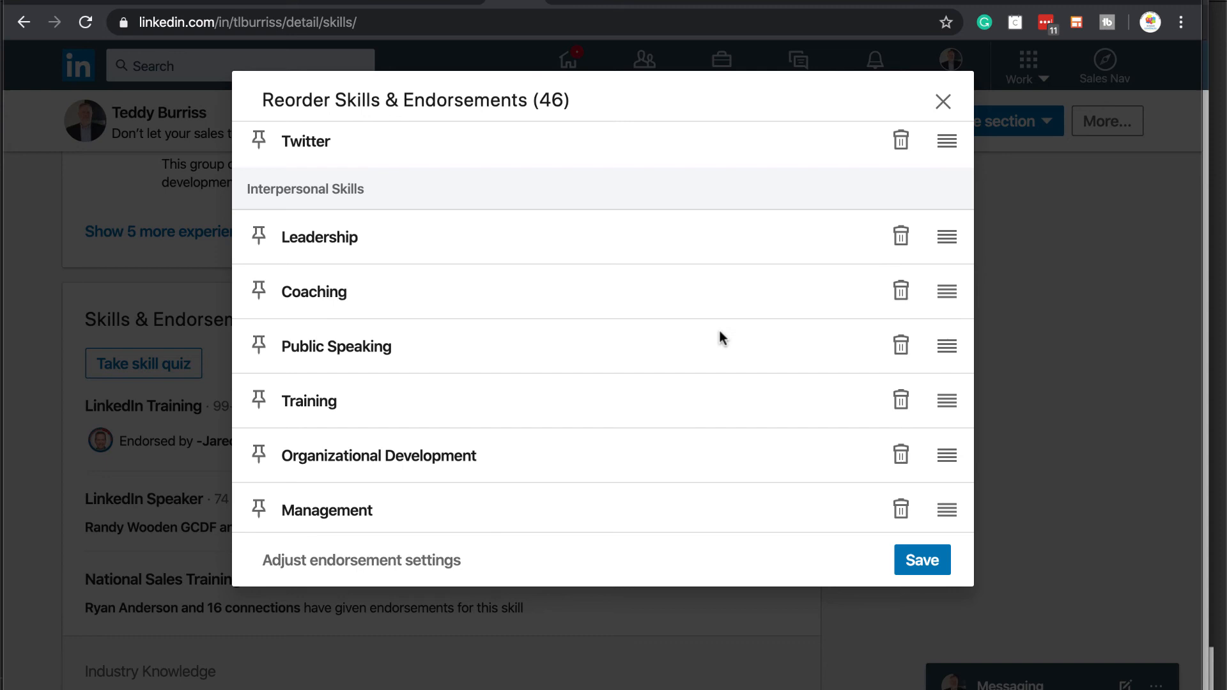
mouse_move(902, 305)
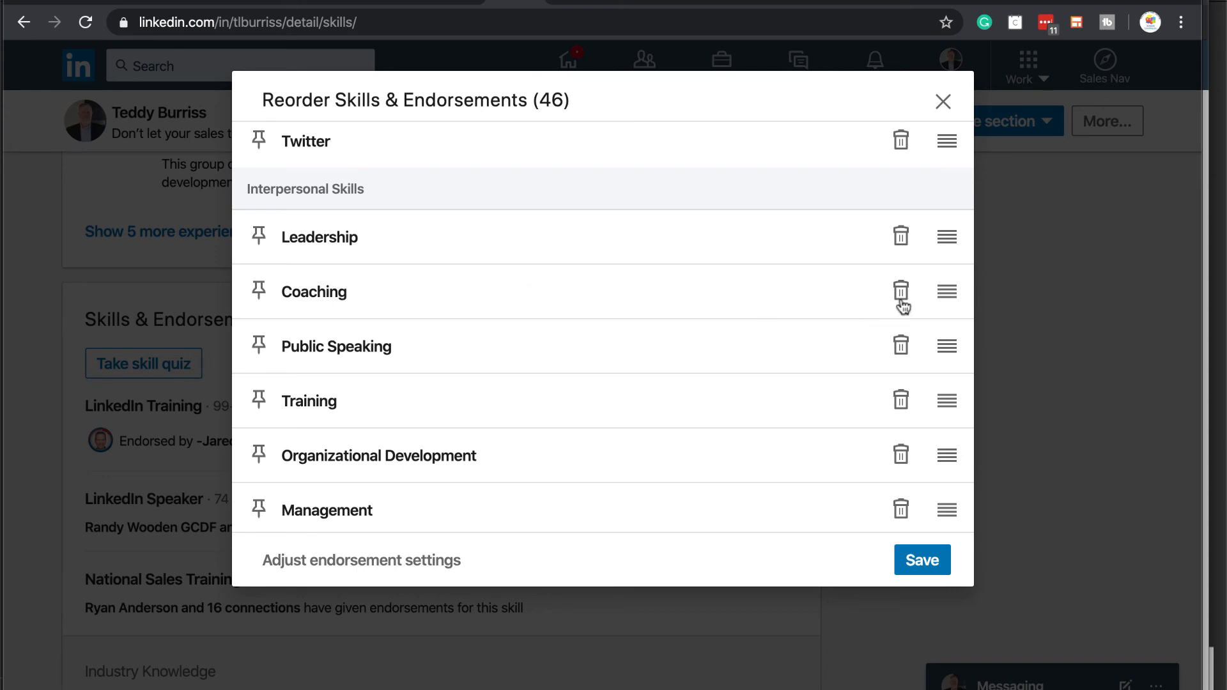
mouse_move(708, 332)
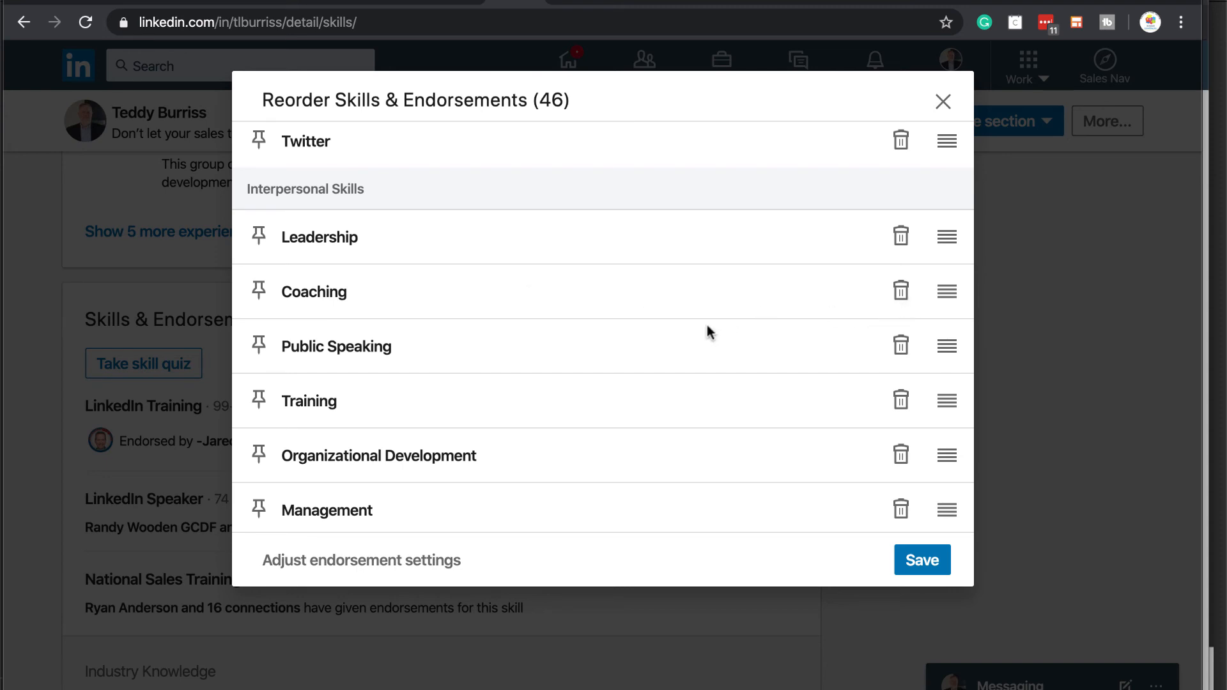
mouse_move(360, 560)
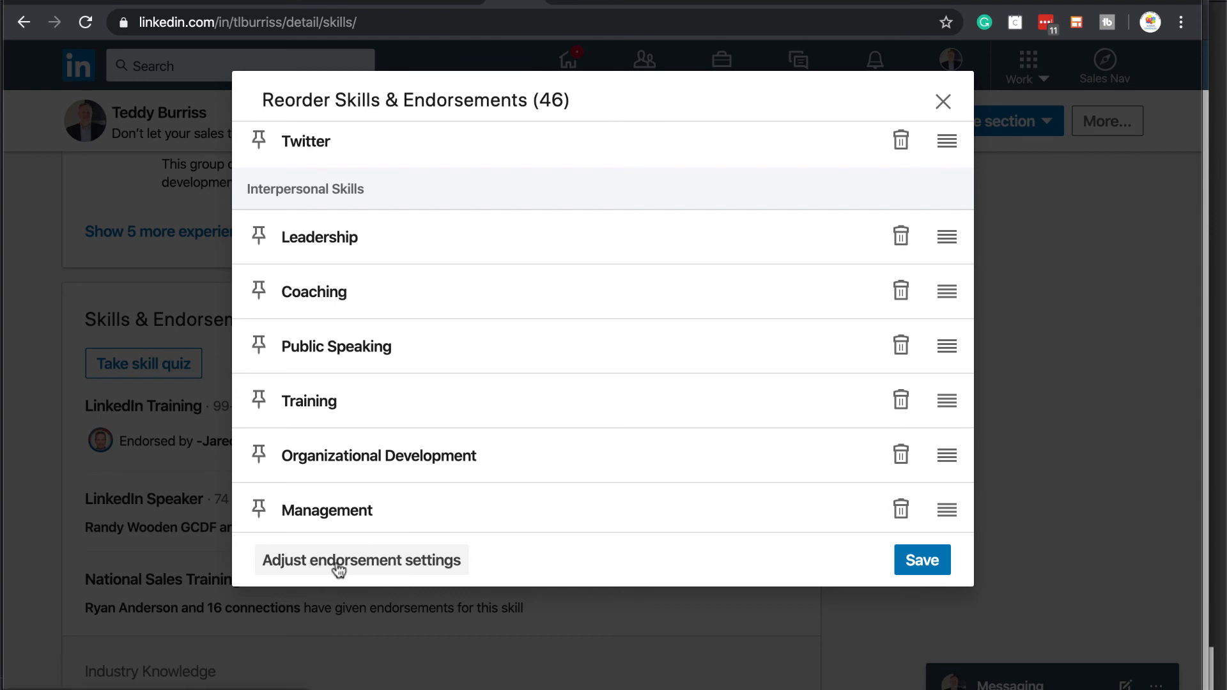
mouse_move(411, 572)
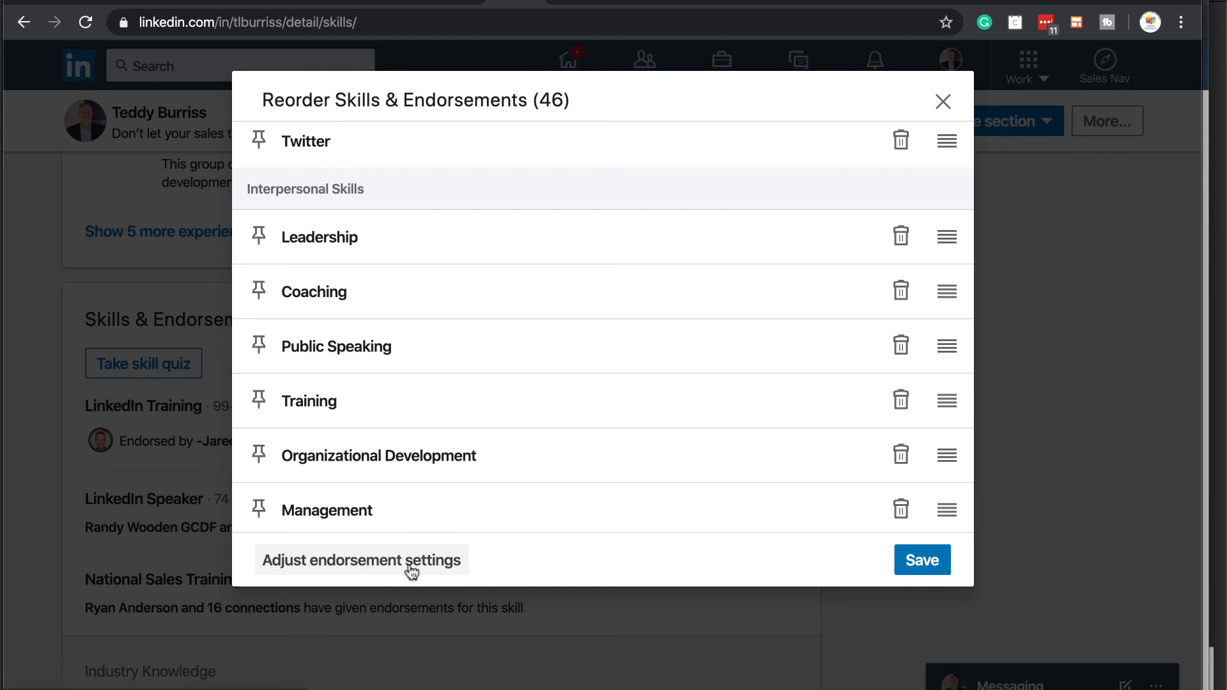
- Review the three endorsement settings, leave them on, and close the dialog
click(360, 560)
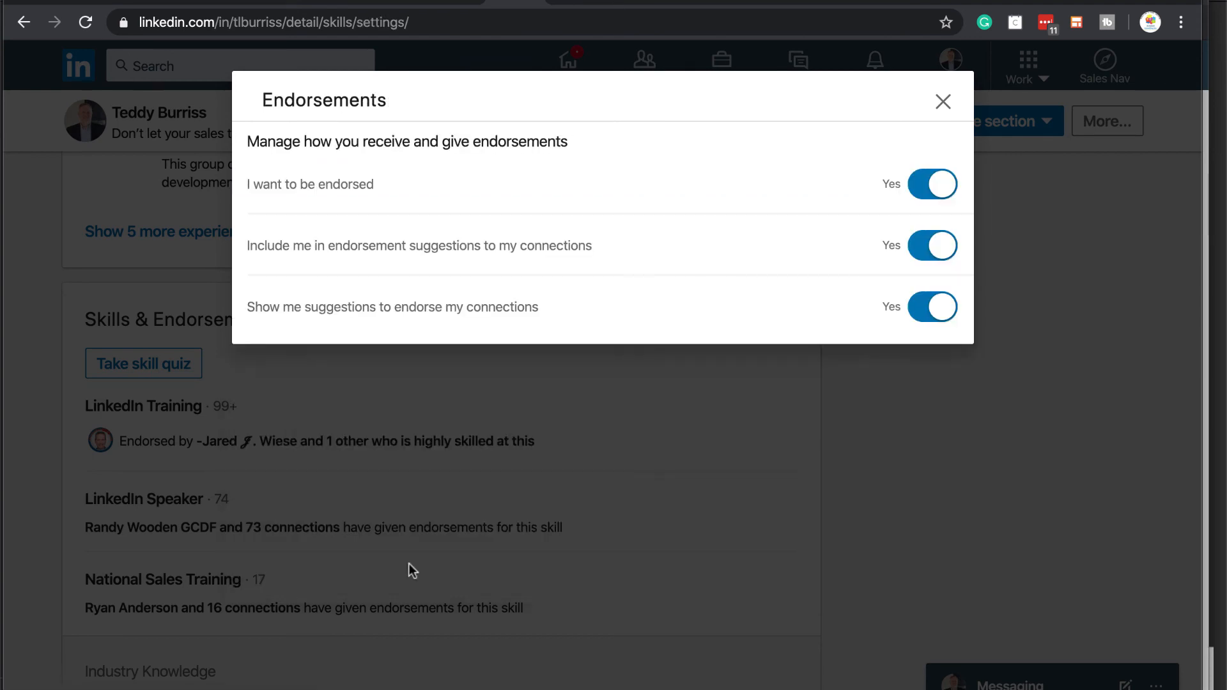
mouse_move(848, 151)
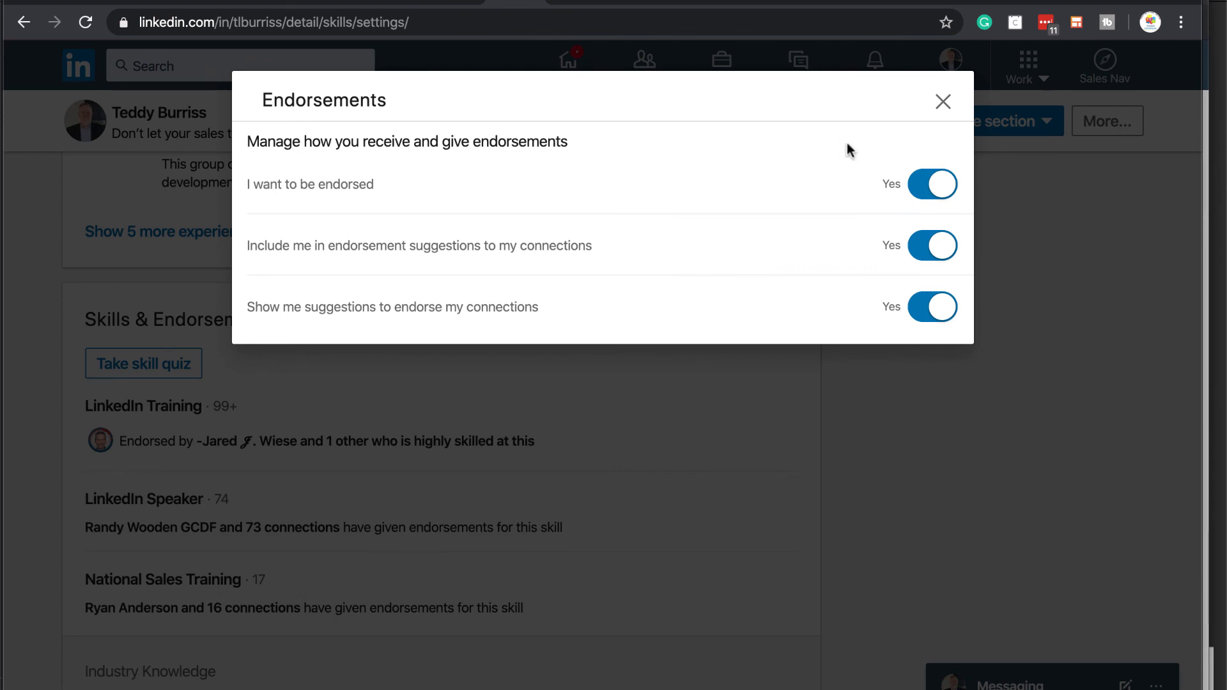
mouse_move(943, 192)
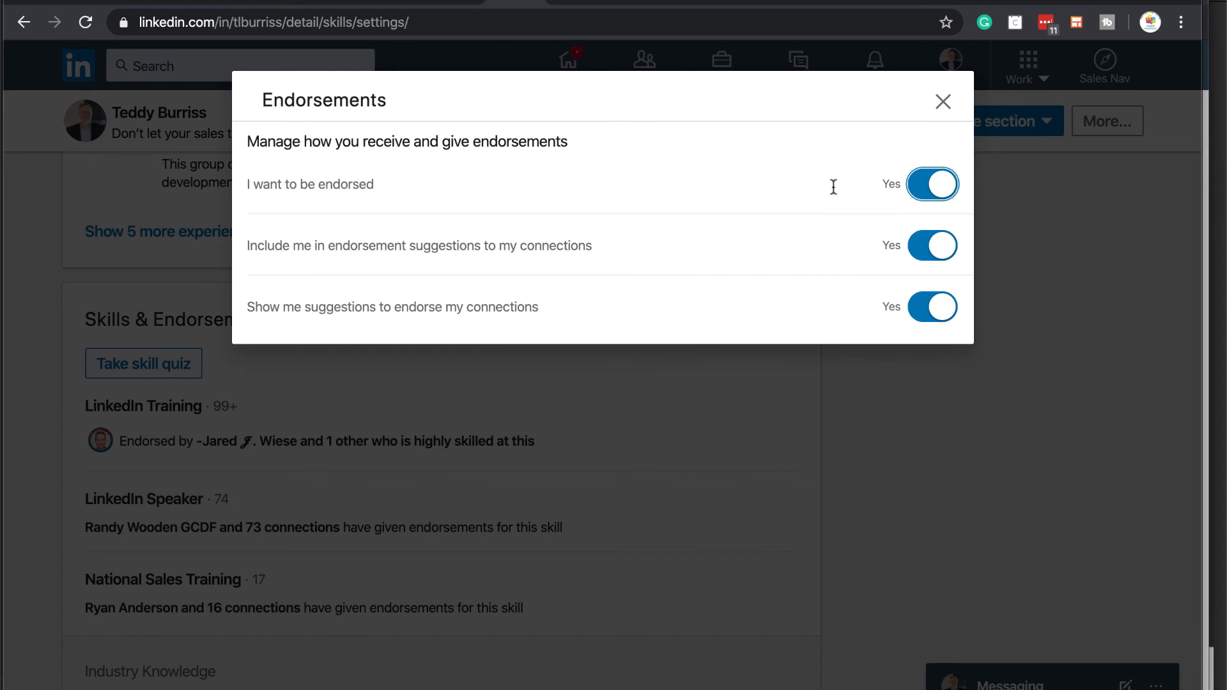
mouse_move(937, 257)
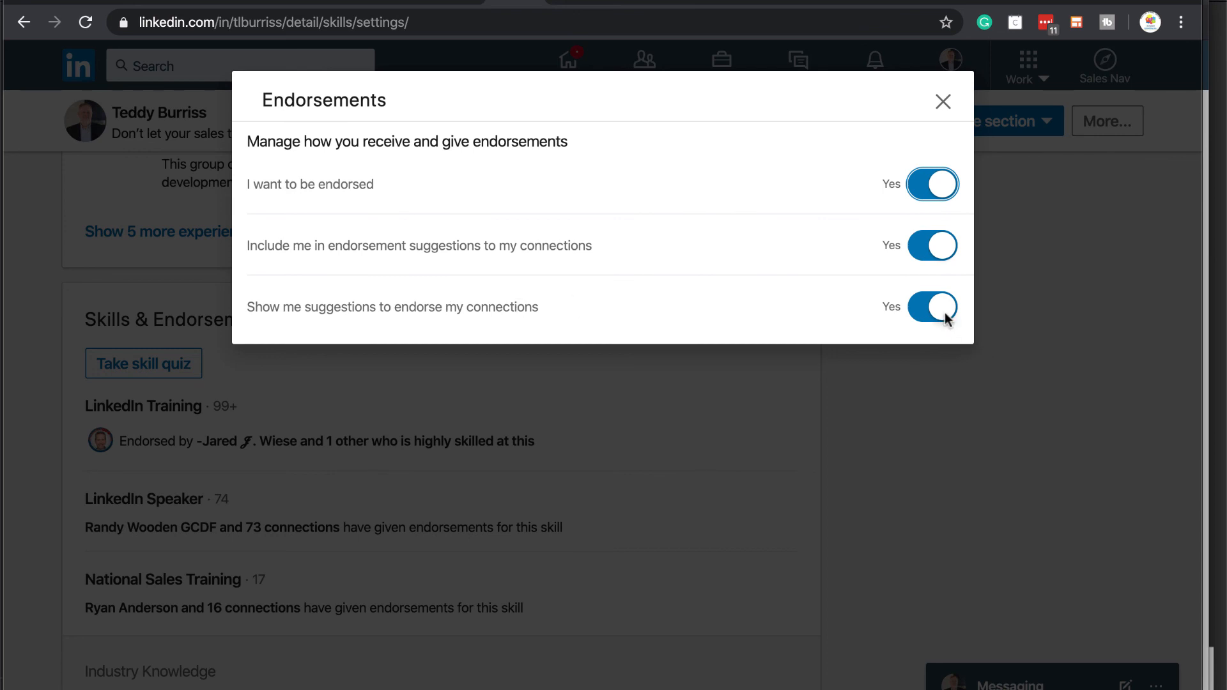
mouse_move(943, 102)
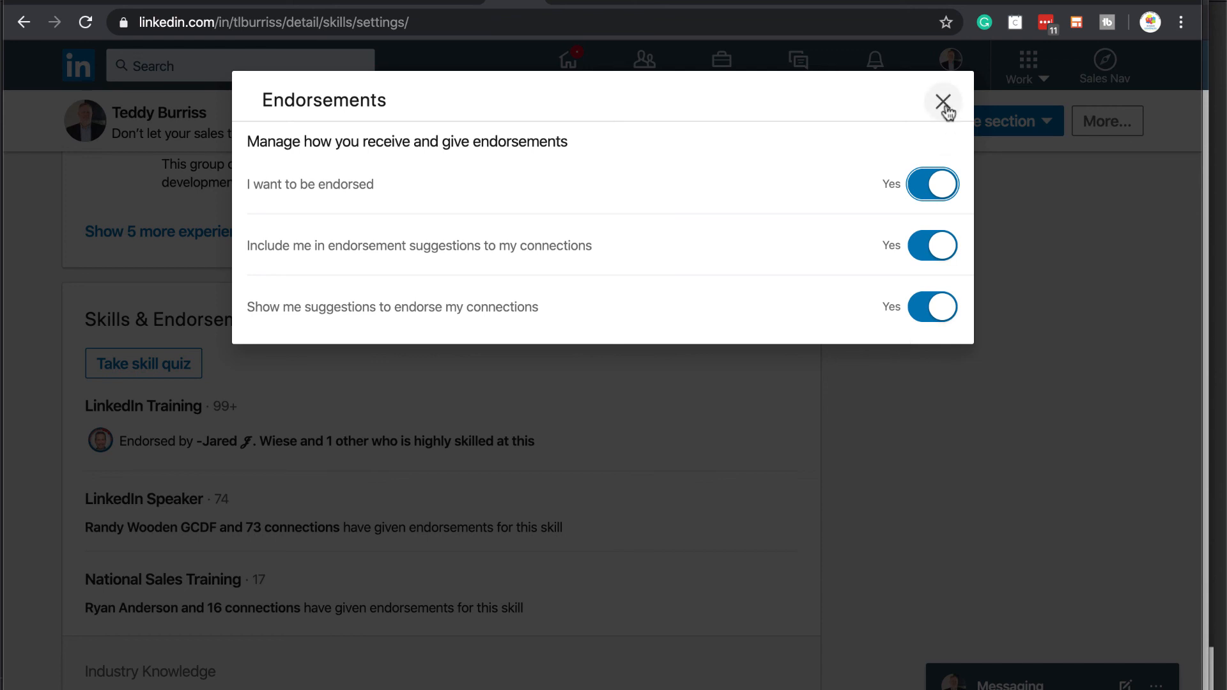
click(943, 101)
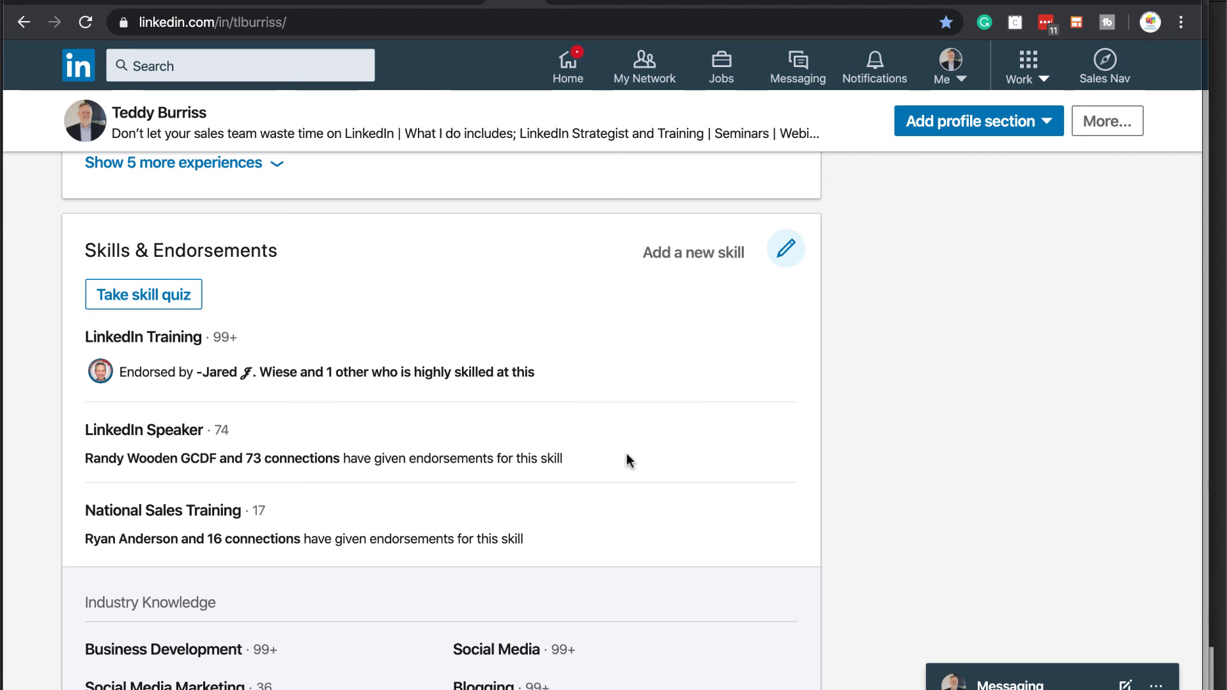
mouse_move(611, 431)
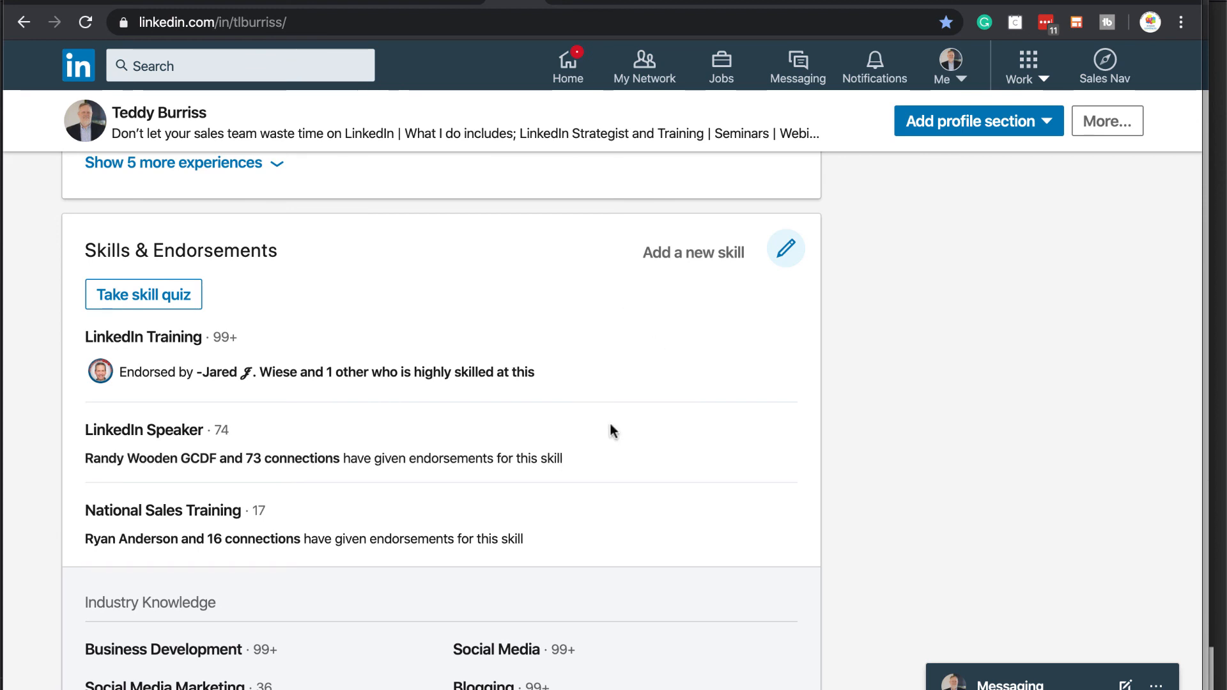
mouse_move(412, 299)
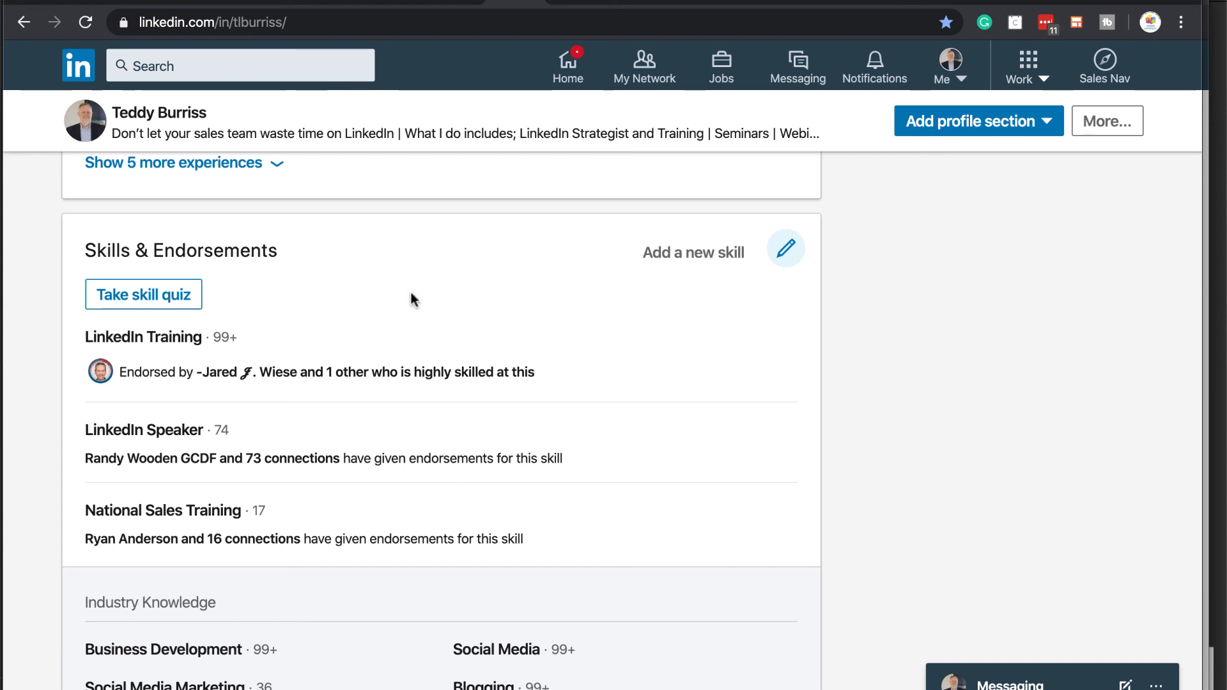
mouse_move(657, 475)
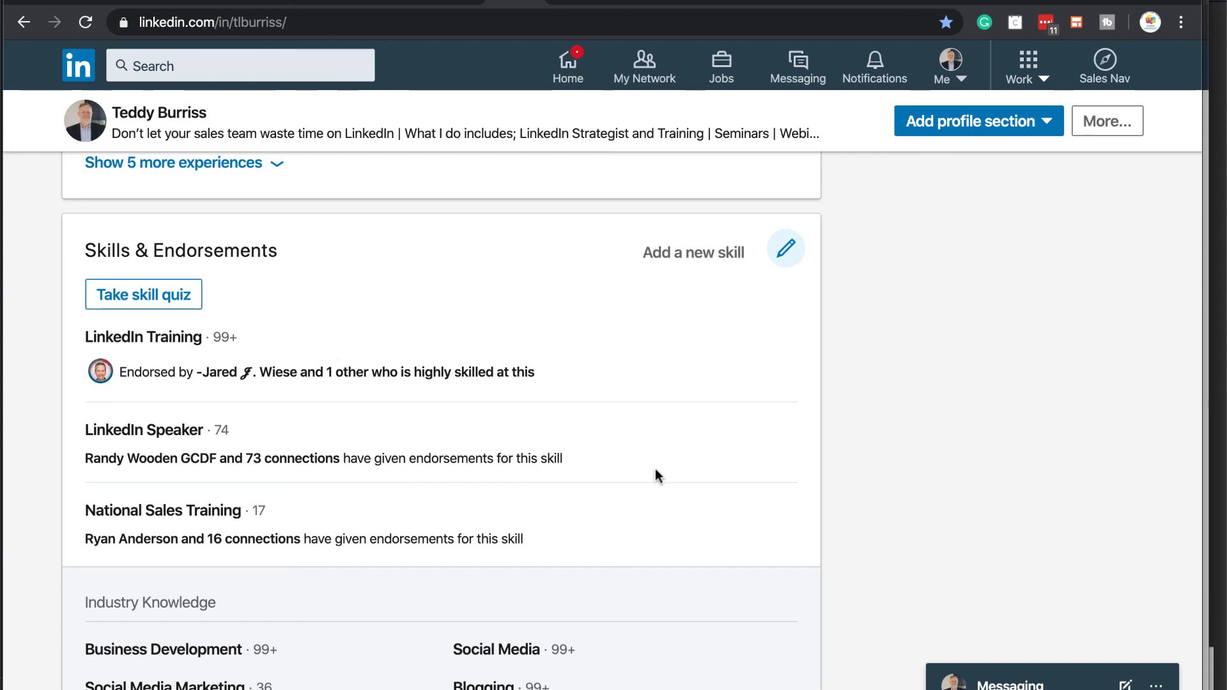
mouse_move(786, 250)
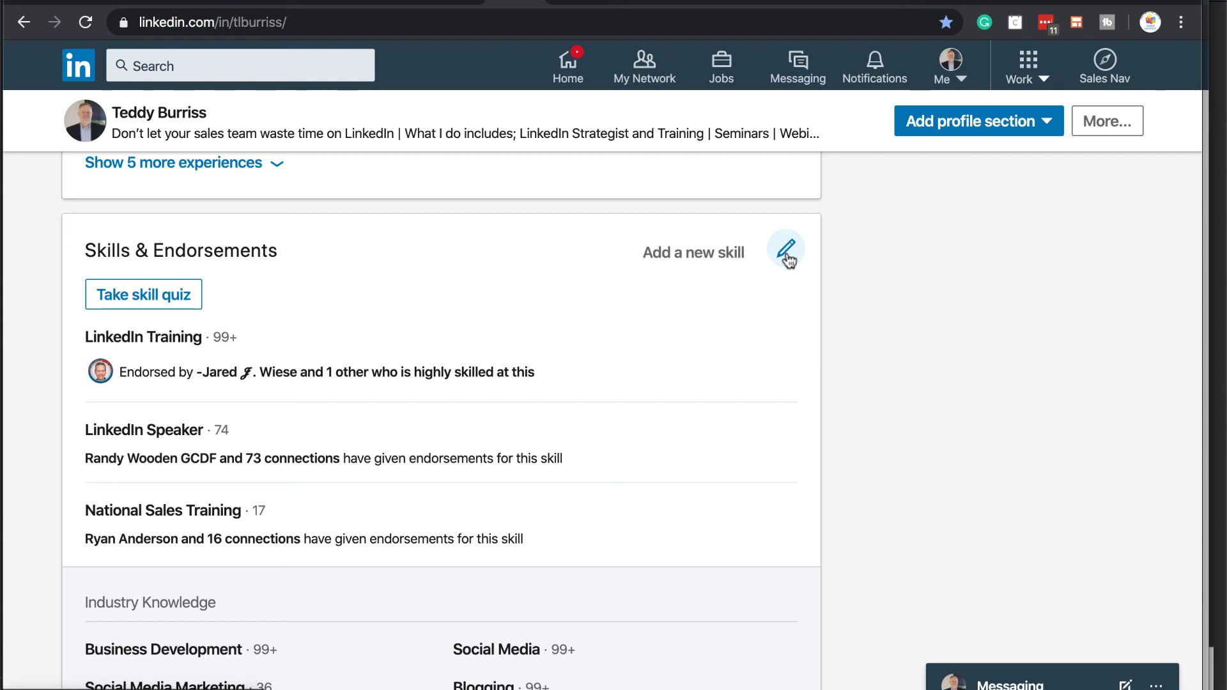
scroll(up, 3)
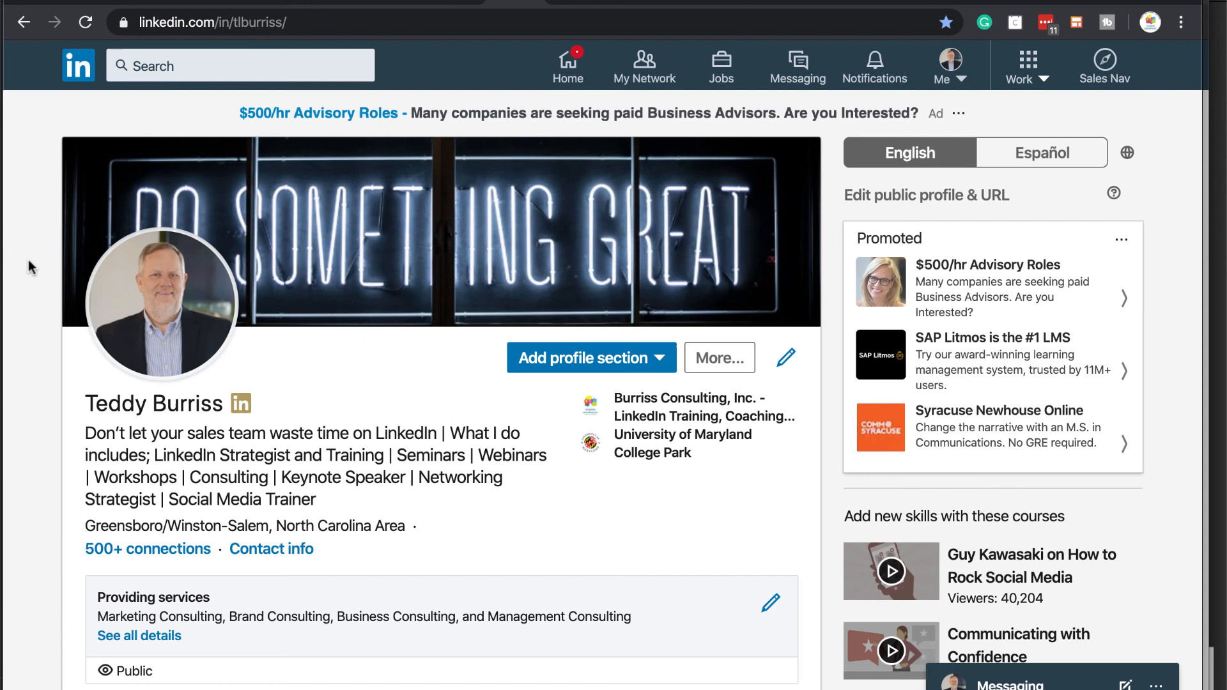